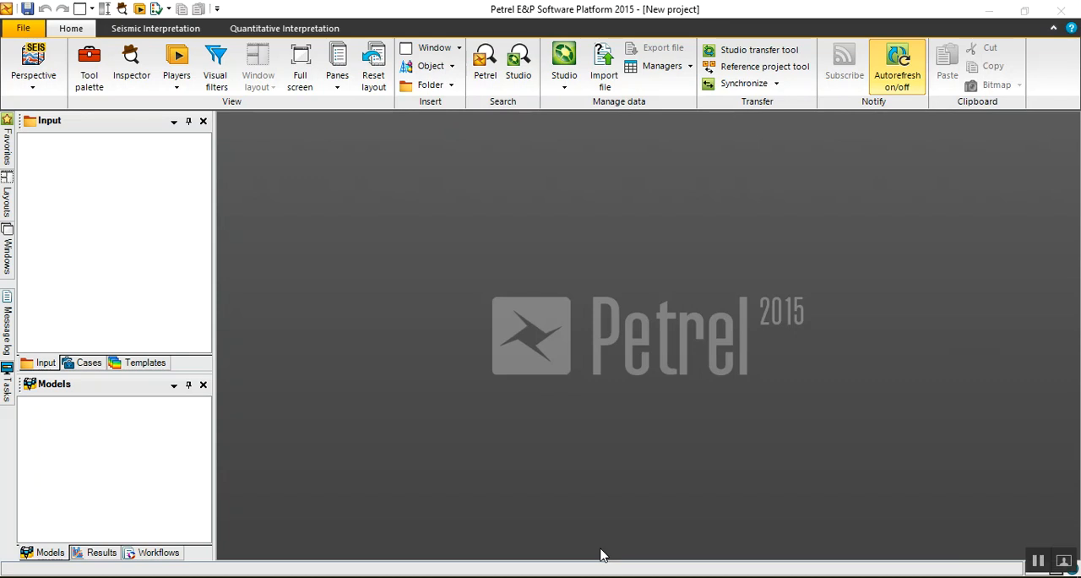
{"action": "mouse_move", "coordinate": [484, 187]}
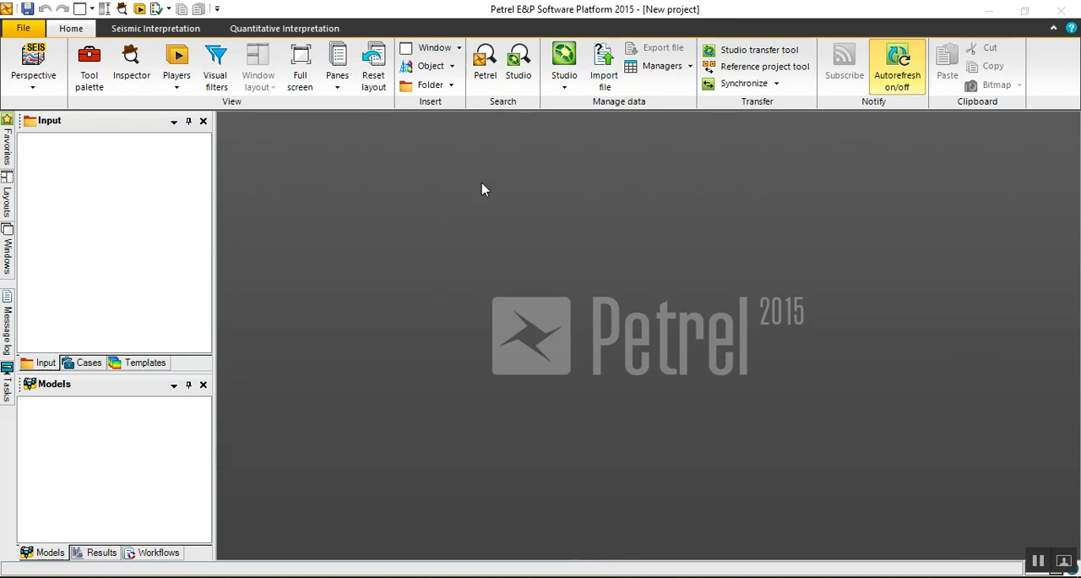
{"action": "mouse_move", "coordinate": [109, 186]}
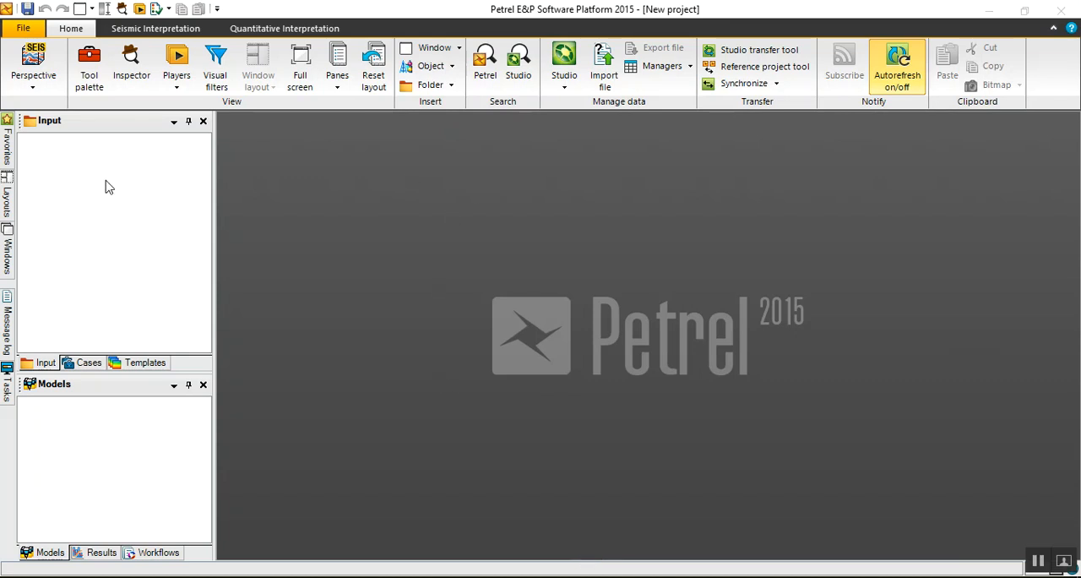
{"action": "mouse_move", "coordinate": [131, 174]}
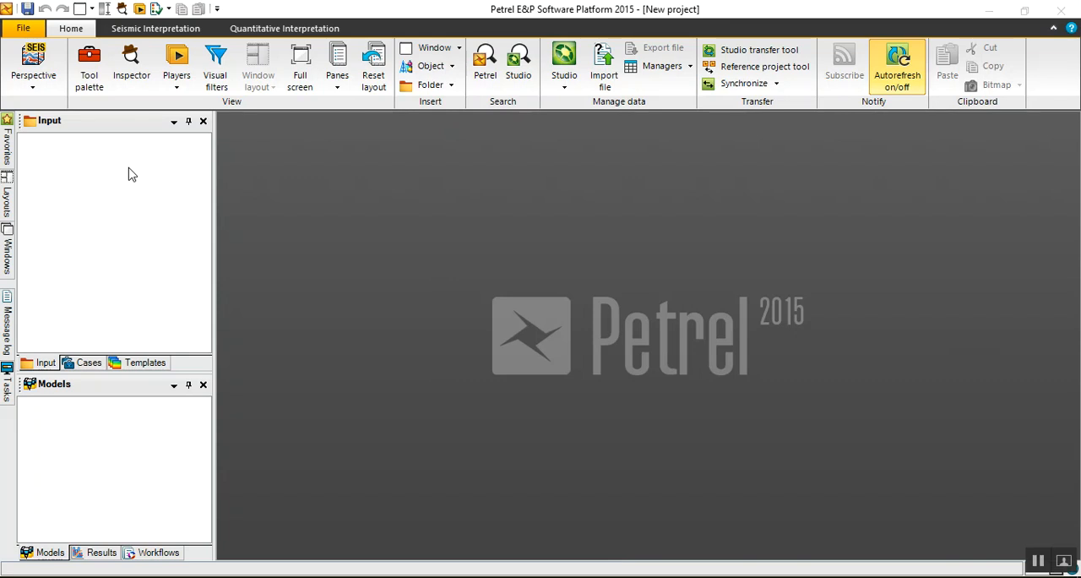
{"action": "mouse_move", "coordinate": [138, 166]}
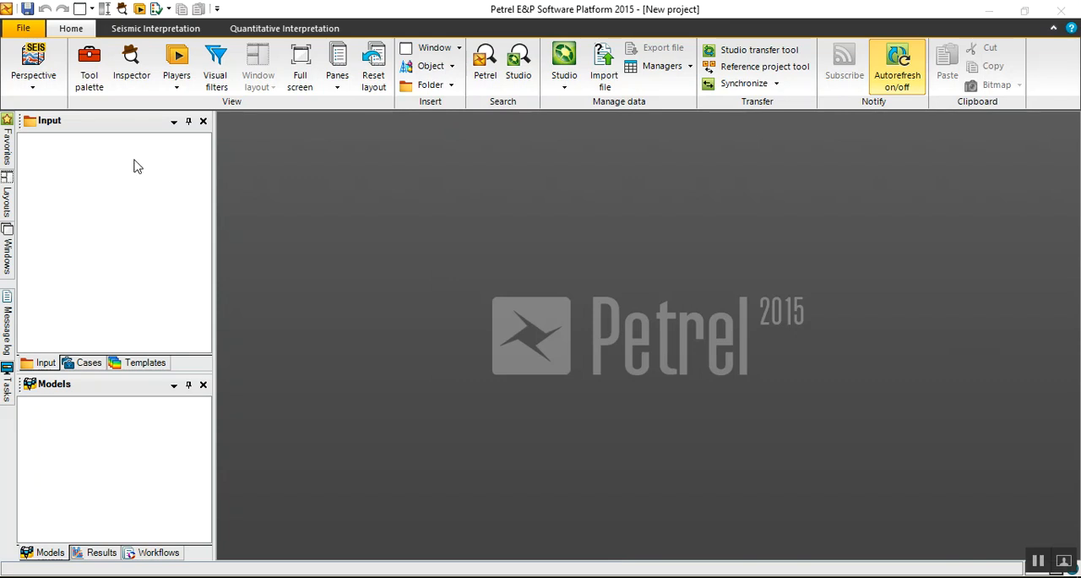
- Import the ShoreLine Zmap file as General lines/points (ASCII)
{"action": "left_click", "coordinate": [598, 63]}
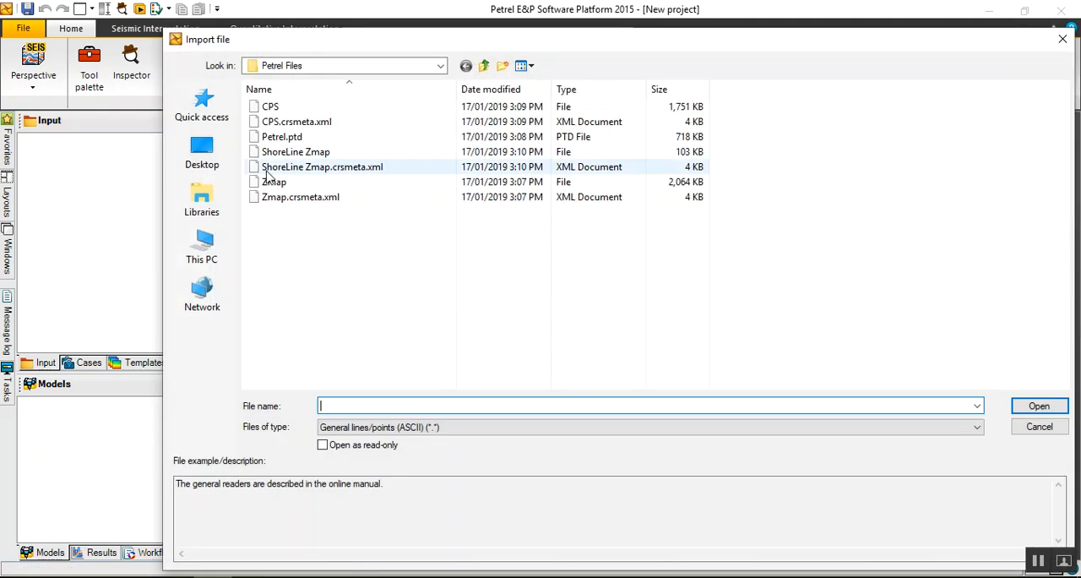
{"action": "left_click", "coordinate": [295, 151]}
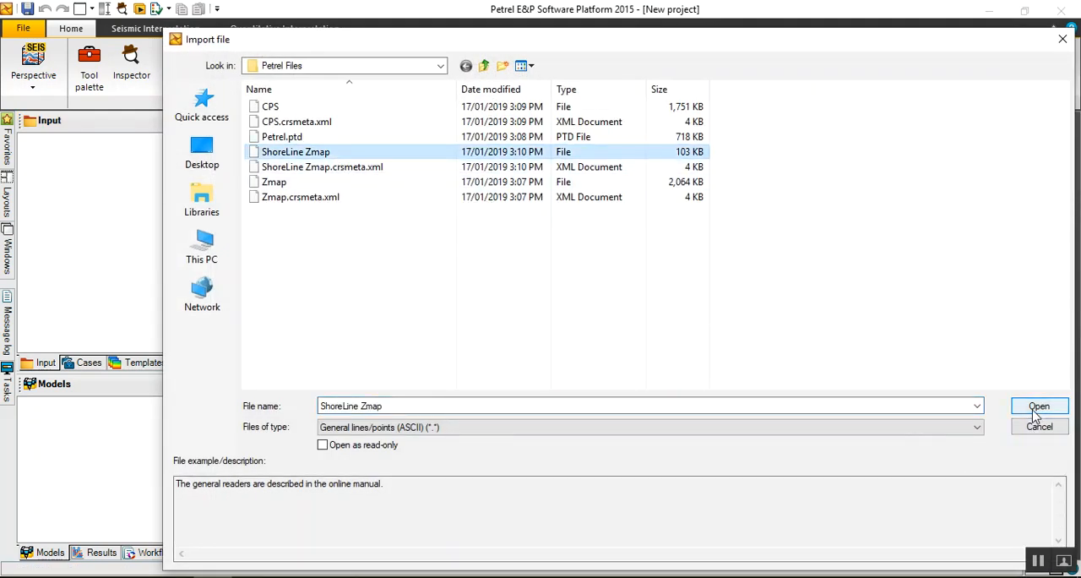
{"action": "left_click", "coordinate": [1040, 405]}
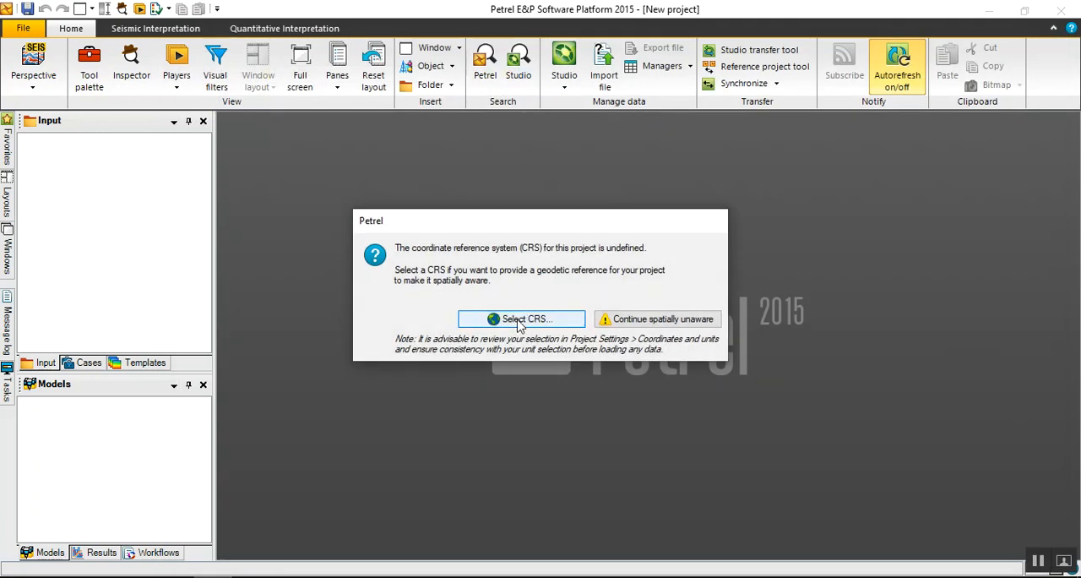
- Filter the coordinate reference systems by 'egy' and widen the Description column
{"action": "left_click", "coordinate": [519, 318]}
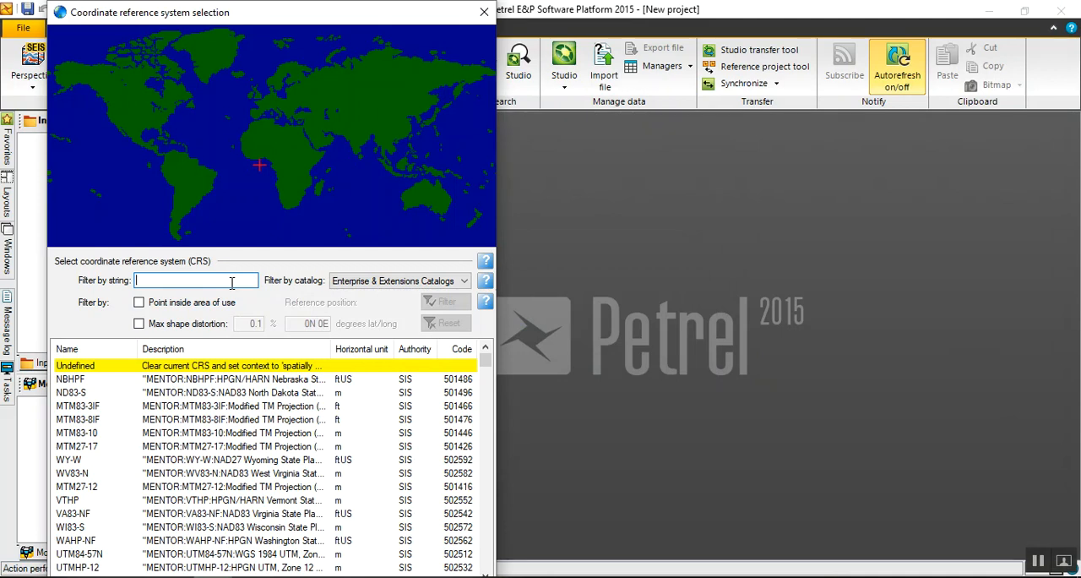
{"action": "type", "text": "egypt"}
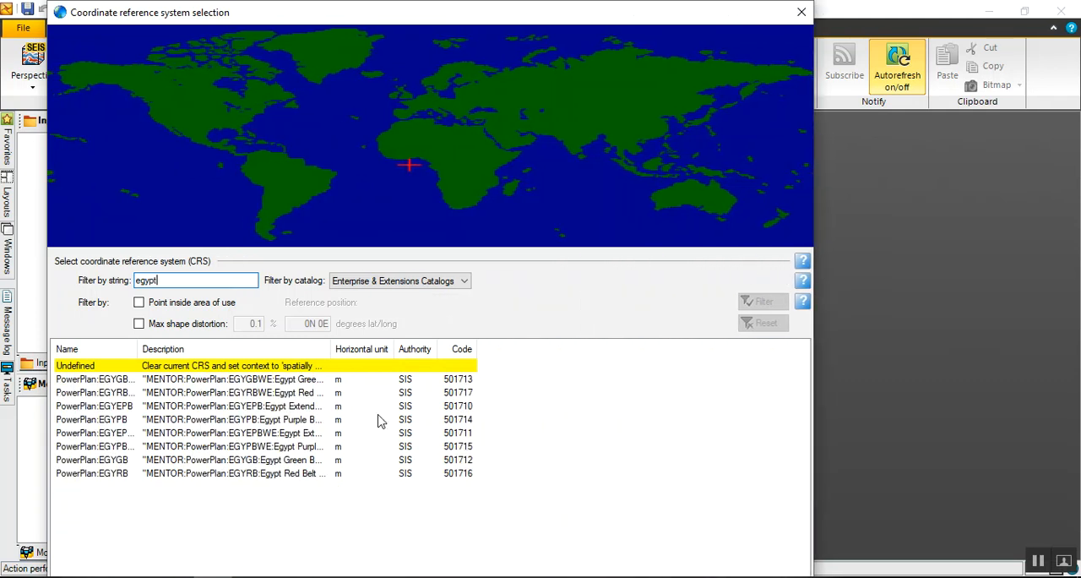
{"action": "left_click_drag", "start_coordinate": [332, 349], "coordinate": [523, 349]}
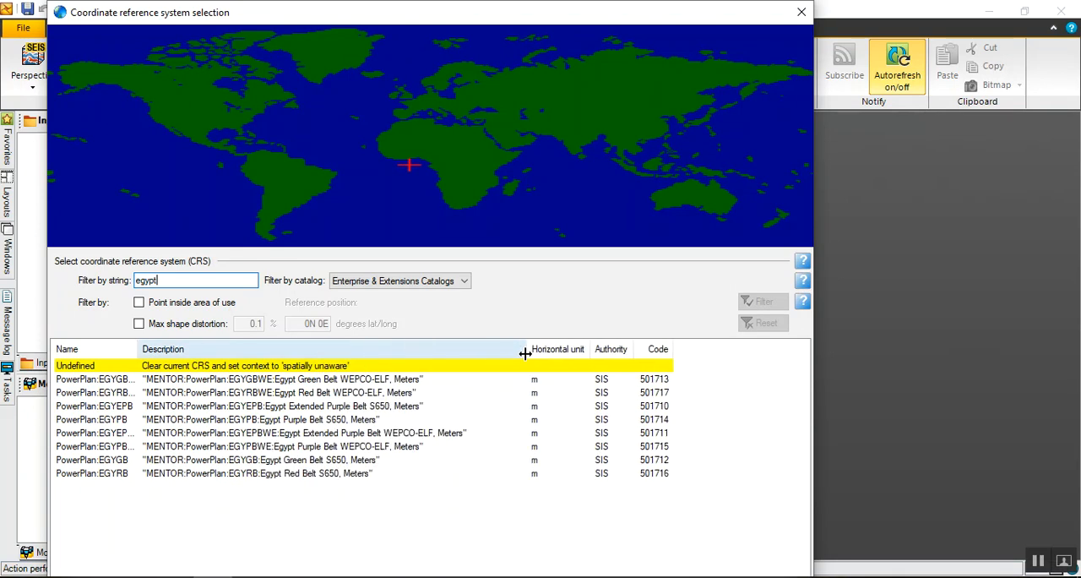
{"action": "mouse_move", "coordinate": [348, 409]}
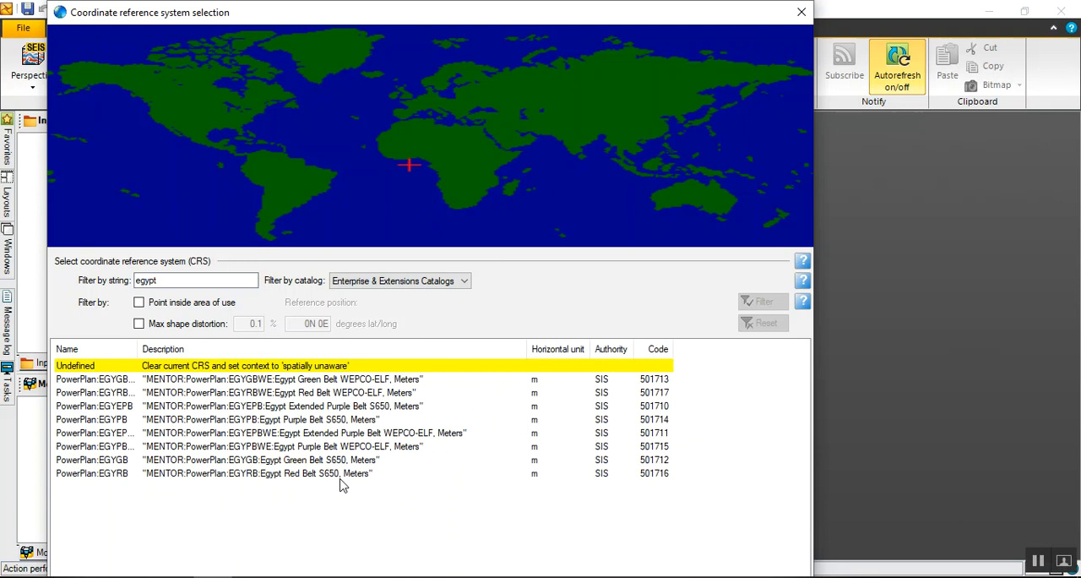
{"action": "mouse_move", "coordinate": [353, 459]}
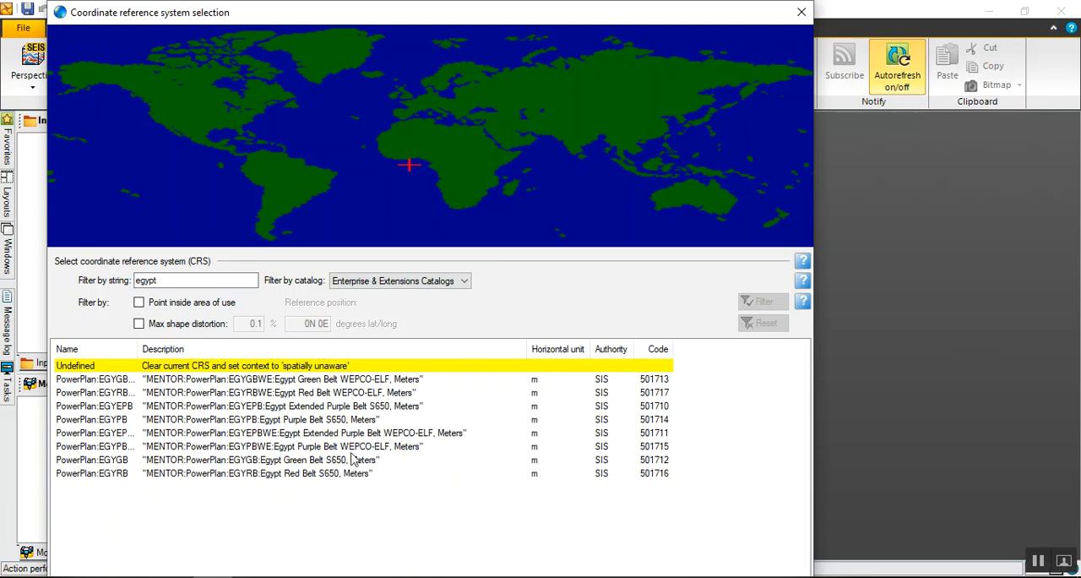
{"action": "mouse_move", "coordinate": [381, 435]}
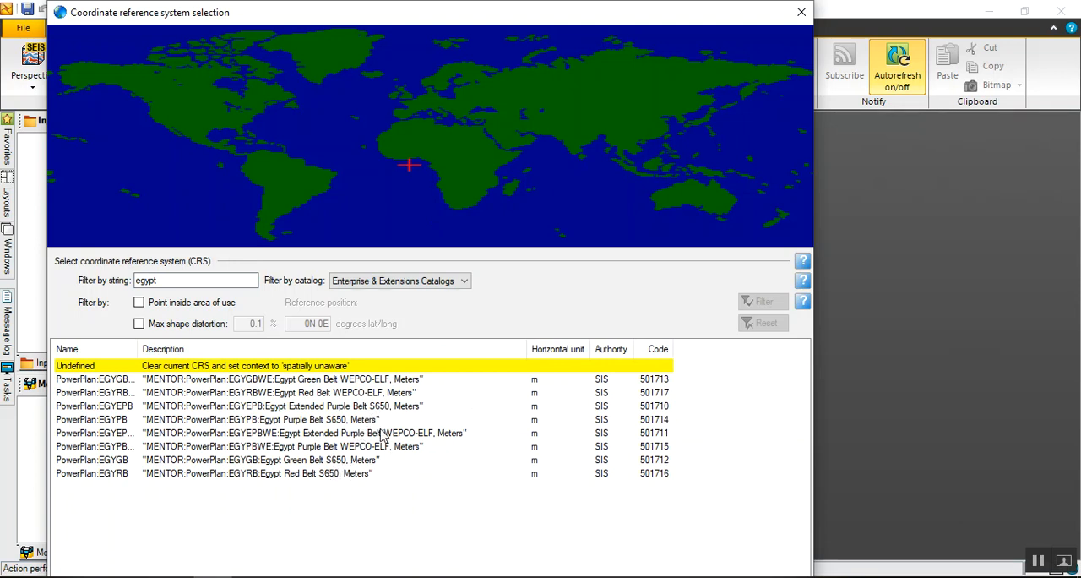
{"action": "mouse_move", "coordinate": [390, 414]}
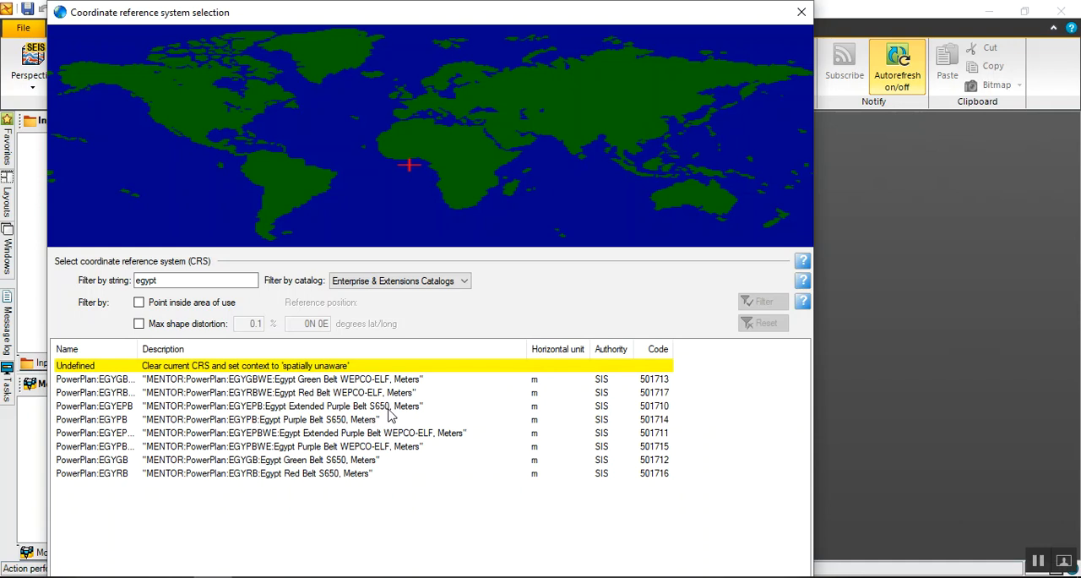
{"action": "mouse_move", "coordinate": [352, 488]}
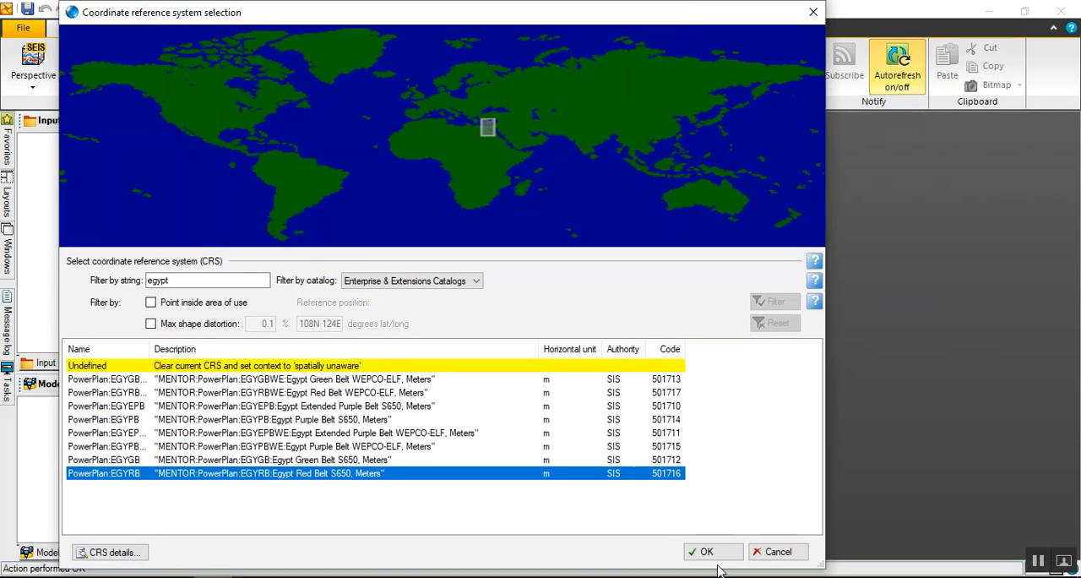
- Confirm Egypt Red Belt S650 as project CRS and import ShoreLine Zmap as lines
{"action": "left_click", "coordinate": [712, 551]}
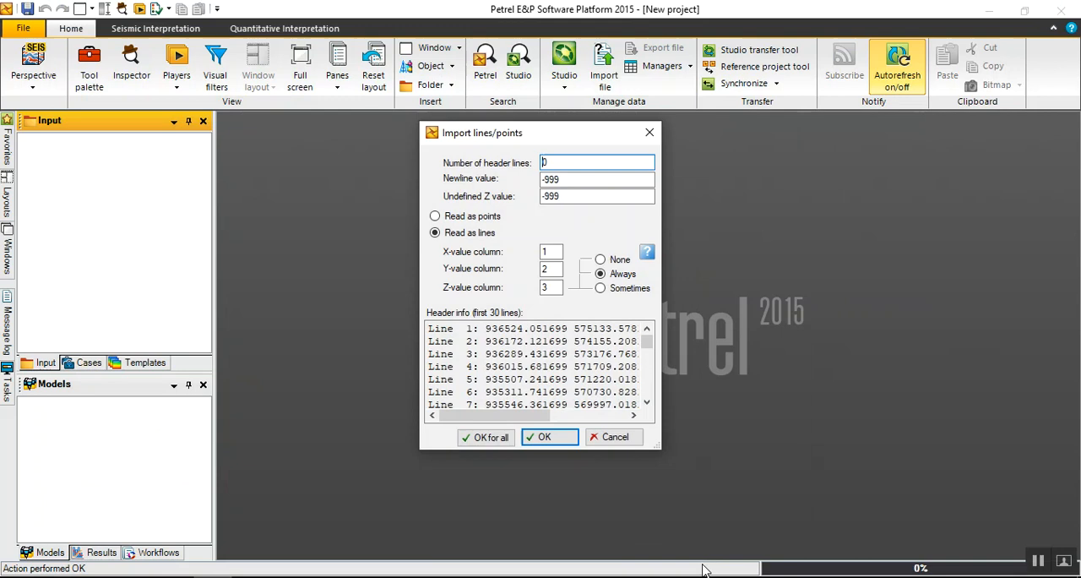
{"action": "left_click", "coordinate": [549, 435]}
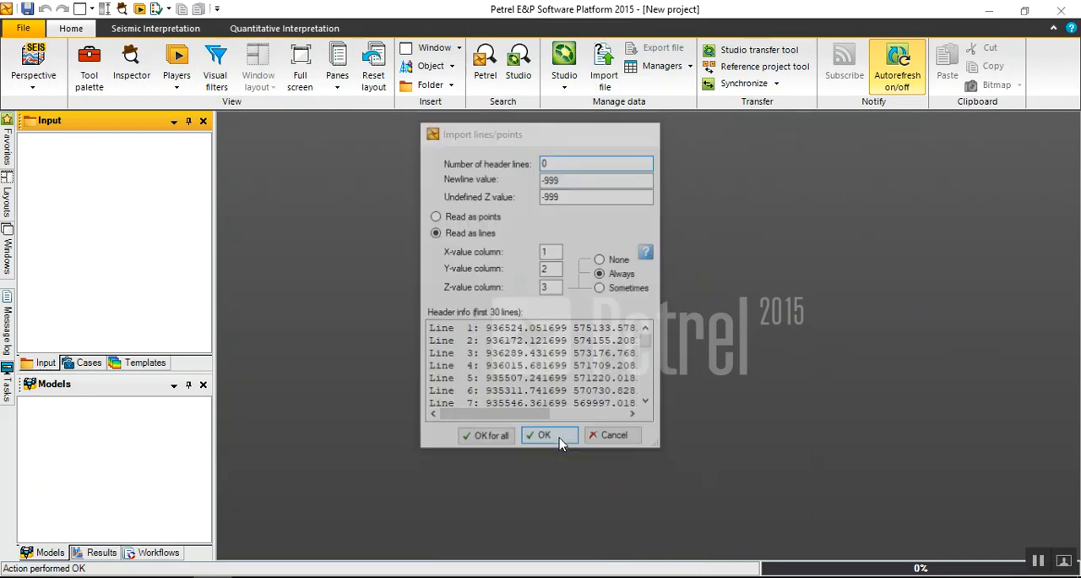
{"action": "left_click", "coordinate": [544, 434]}
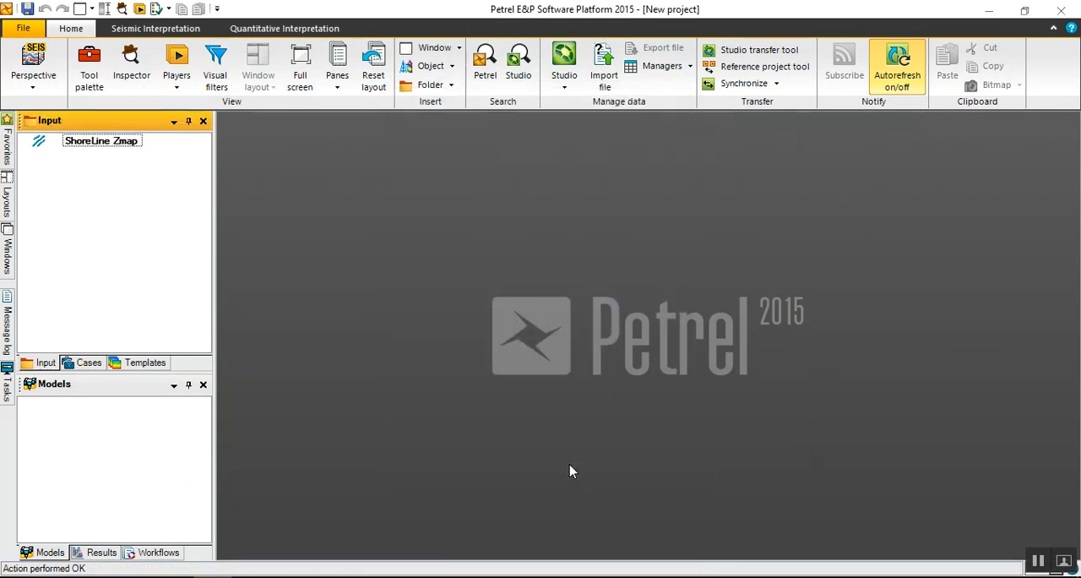
{"action": "mouse_move", "coordinate": [433, 47]}
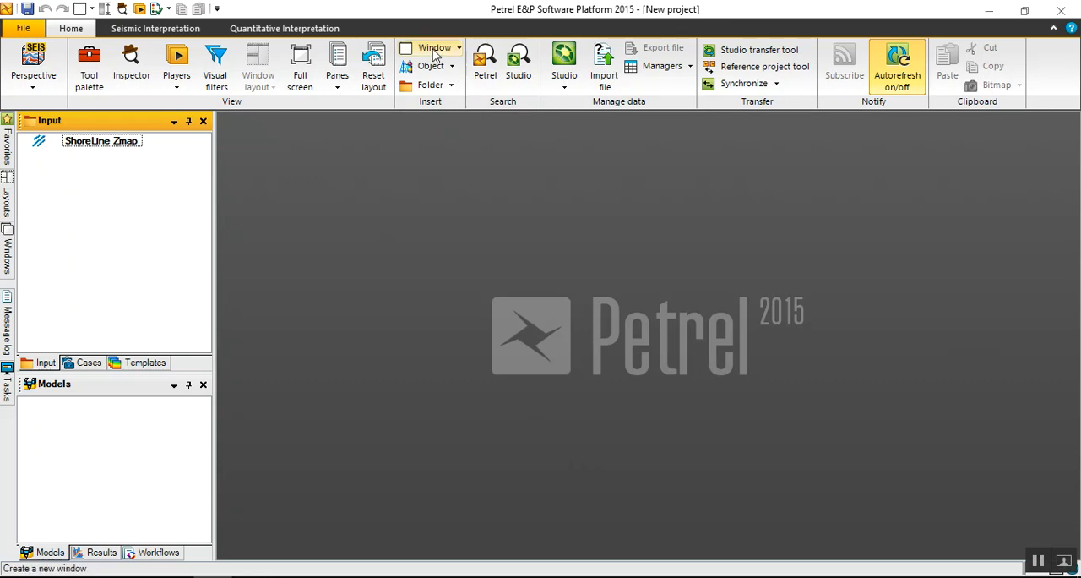
- Create a new 2D window and display ShoreLine Zmap in it
{"action": "left_click", "coordinate": [433, 47]}
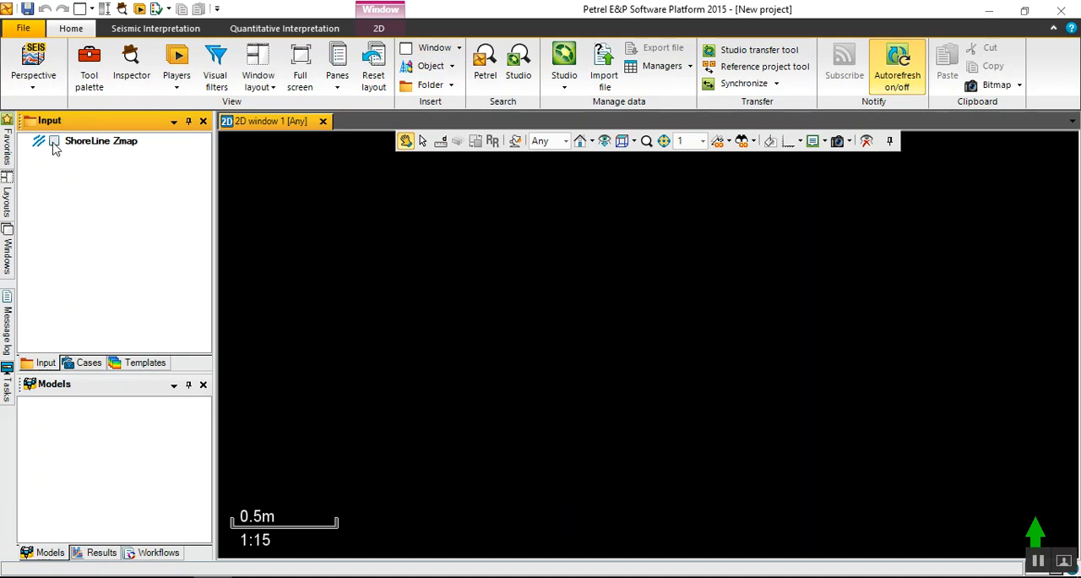
{"action": "left_click", "coordinate": [54, 141]}
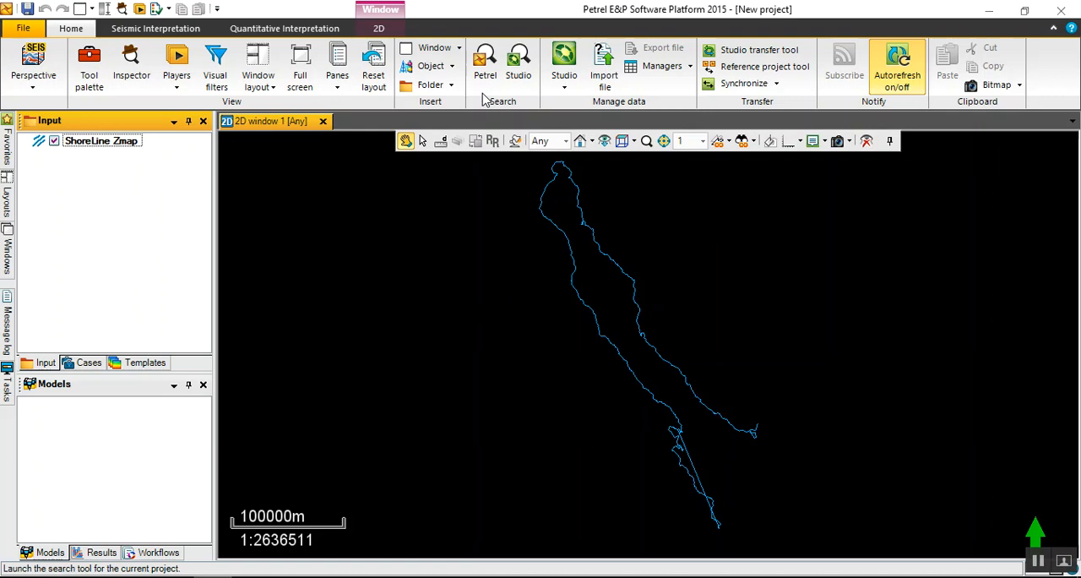
- Insert a new map service and choose 30m Global Elevation from the gallery
{"action": "left_click", "coordinate": [430, 66]}
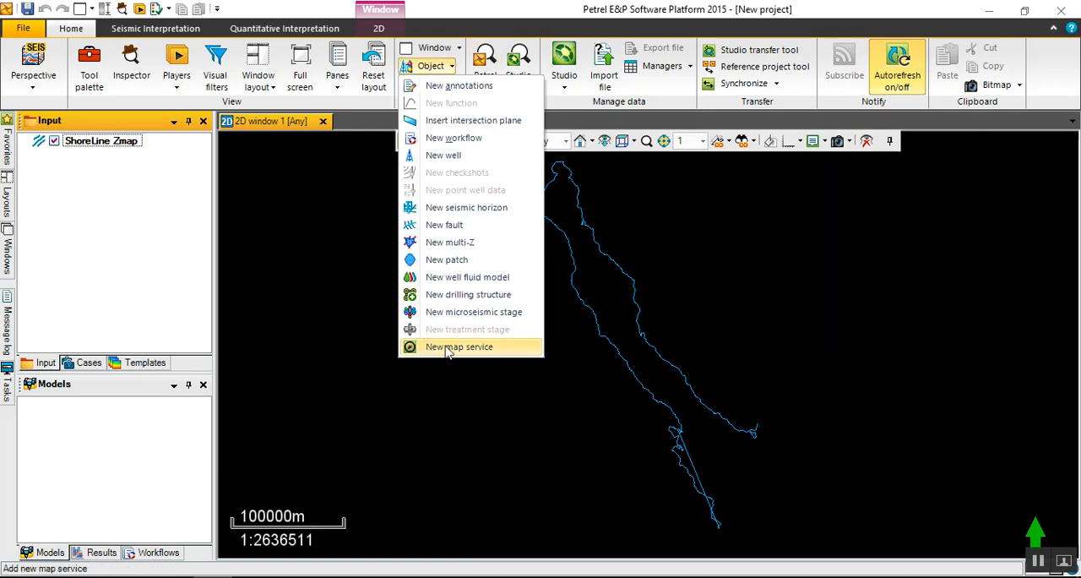
{"action": "mouse_move", "coordinate": [484, 346]}
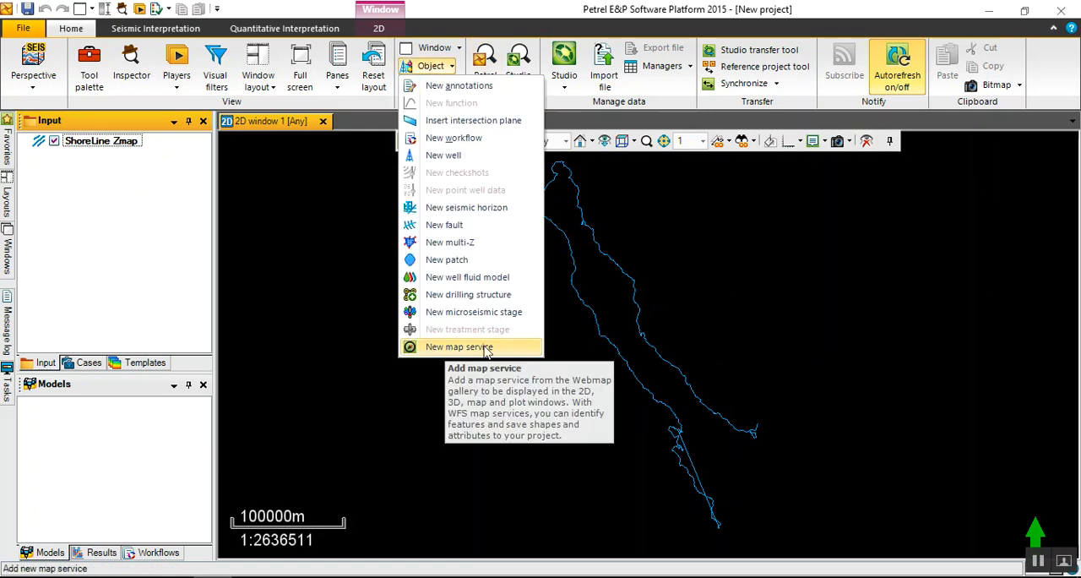
{"action": "left_click", "coordinate": [457, 346]}
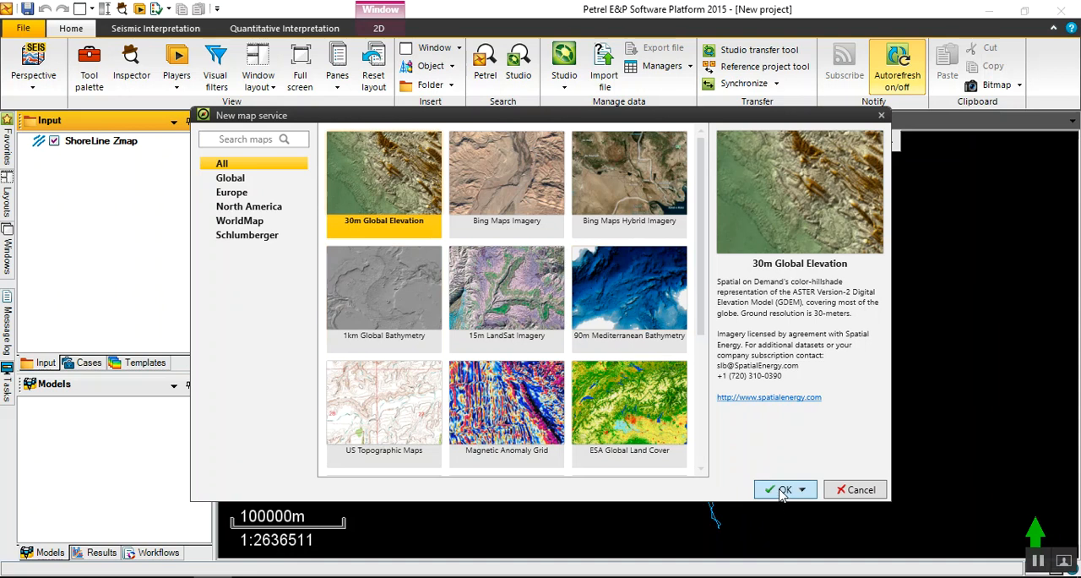
{"action": "left_click", "coordinate": [780, 489]}
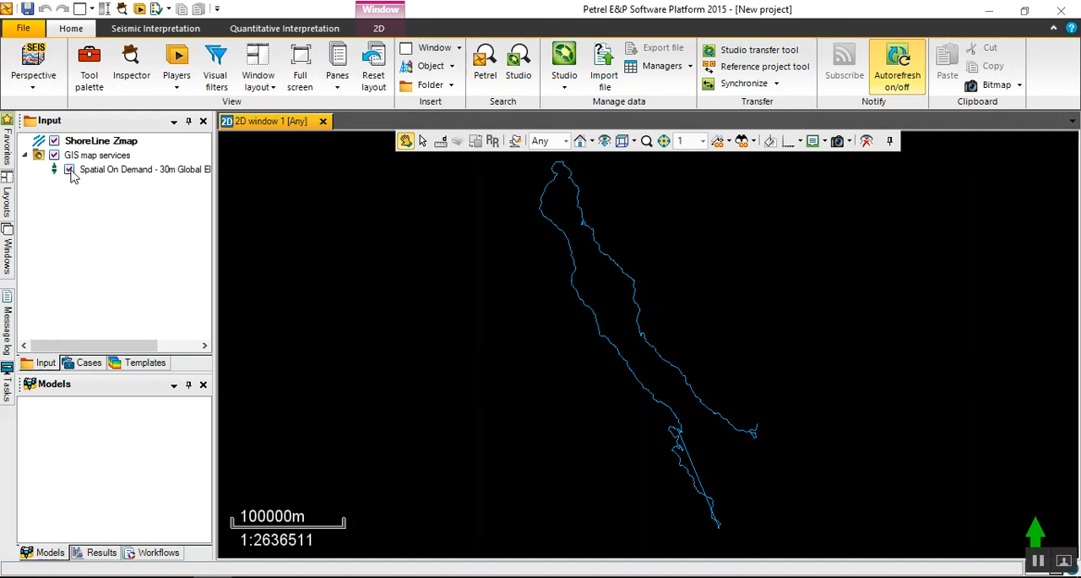
- Display the 30m Global Elevation service in the 2D window and select ShoreLine Zmap
{"action": "left_click", "coordinate": [69, 169]}
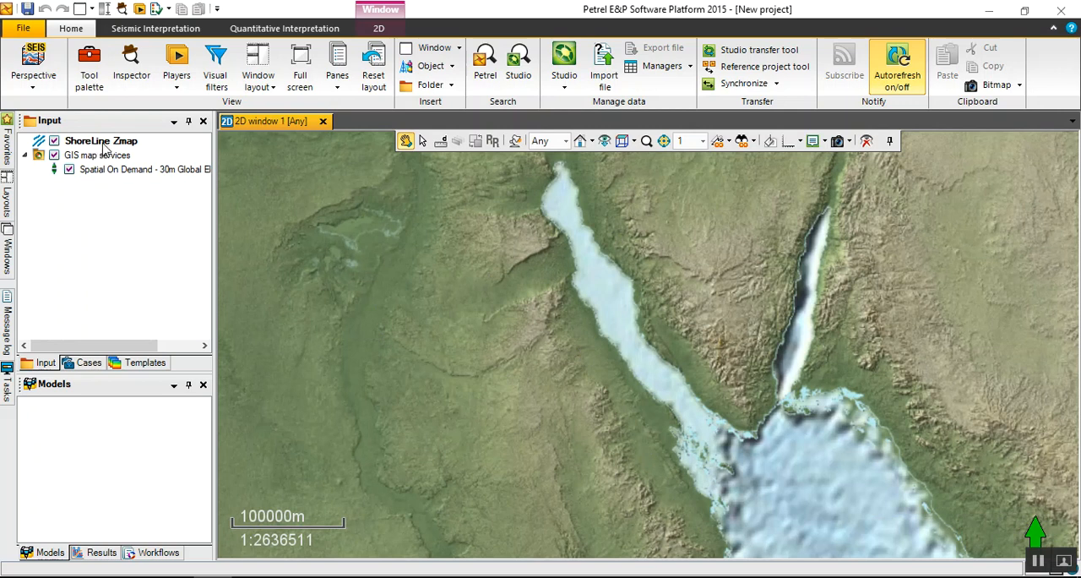
{"action": "left_click", "coordinate": [100, 140]}
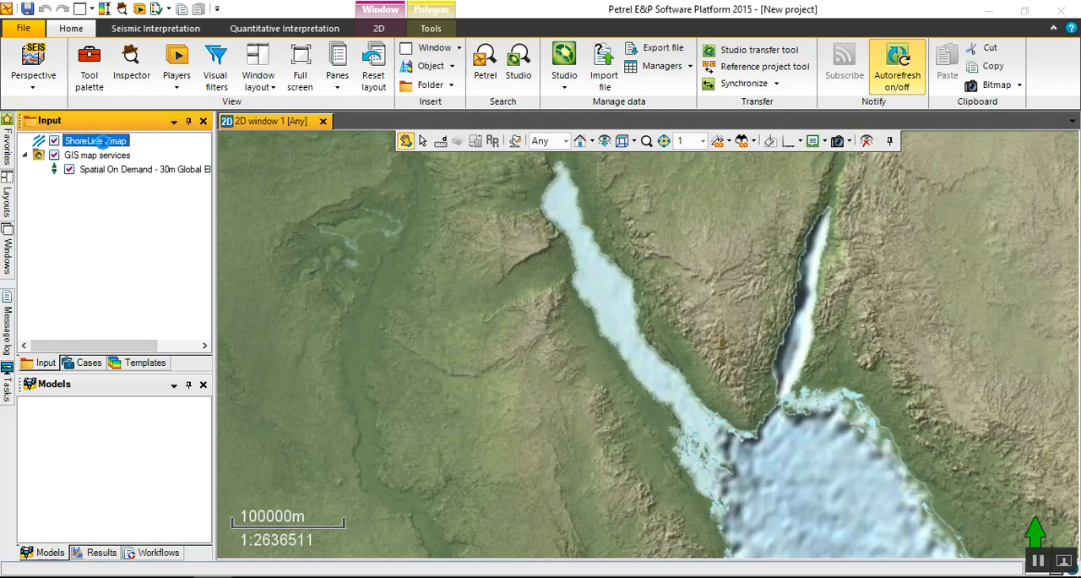
- Review ShoreLine Zmap's Calculations settings, close them, and open the elevation service's settings
{"action": "double_click", "coordinate": [87, 140]}
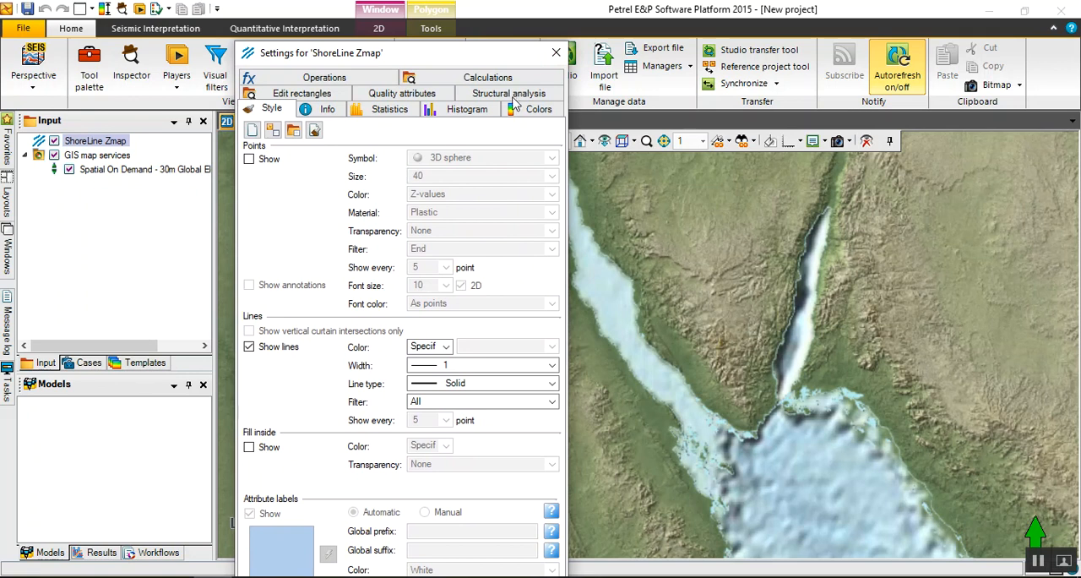
{"action": "mouse_move", "coordinate": [555, 53]}
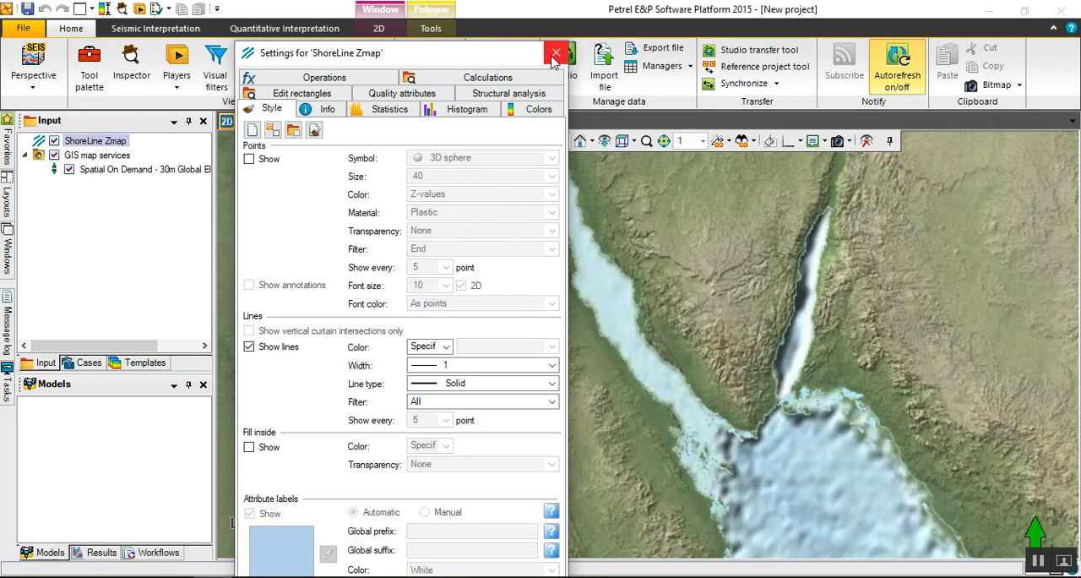
{"action": "left_click", "coordinate": [325, 108]}
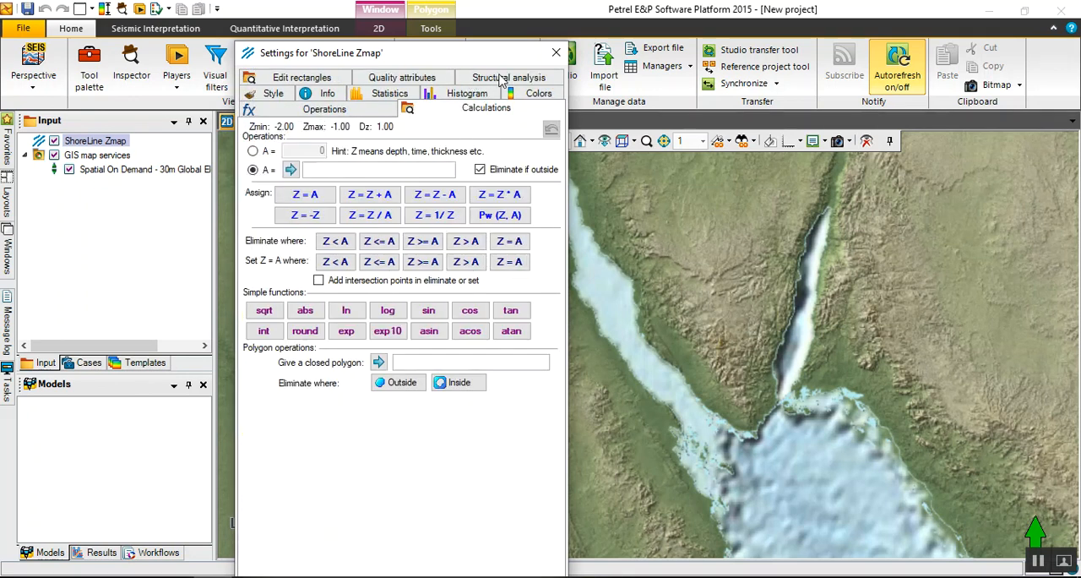
{"action": "left_click", "coordinate": [555, 53]}
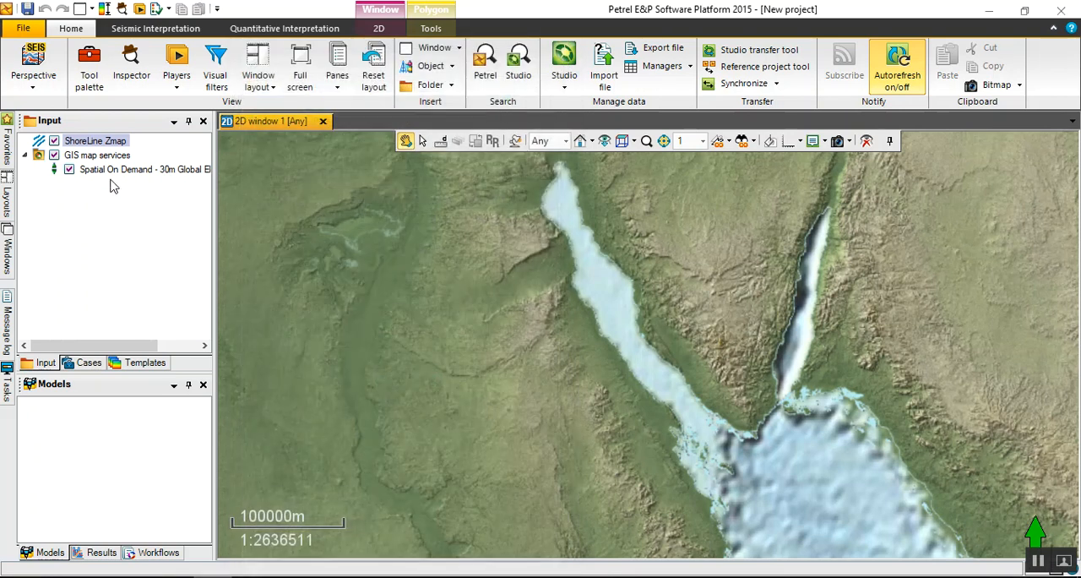
{"action": "double_click", "coordinate": [96, 154]}
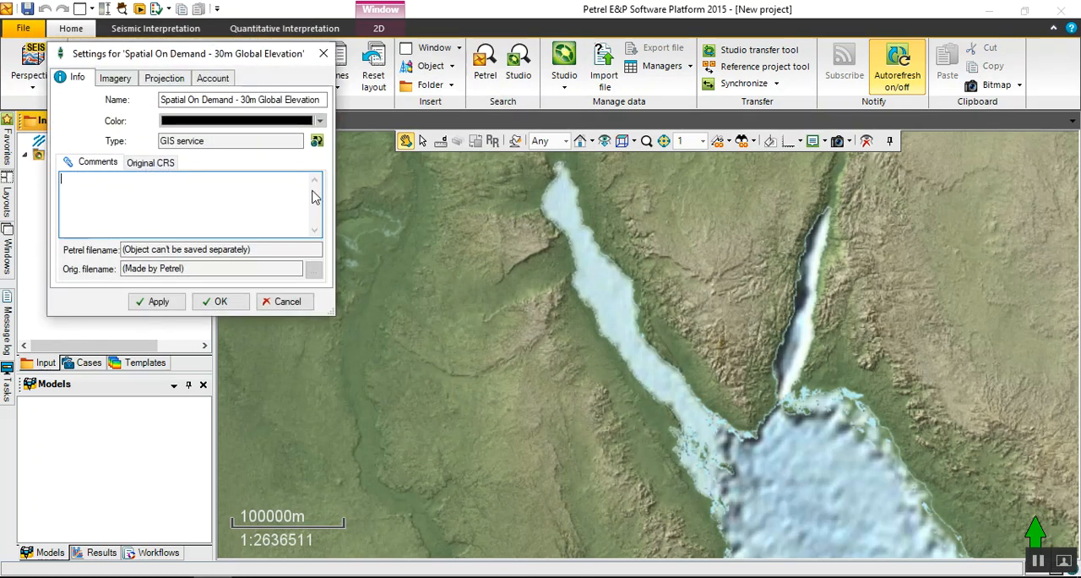
{"action": "mouse_move", "coordinate": [127, 78]}
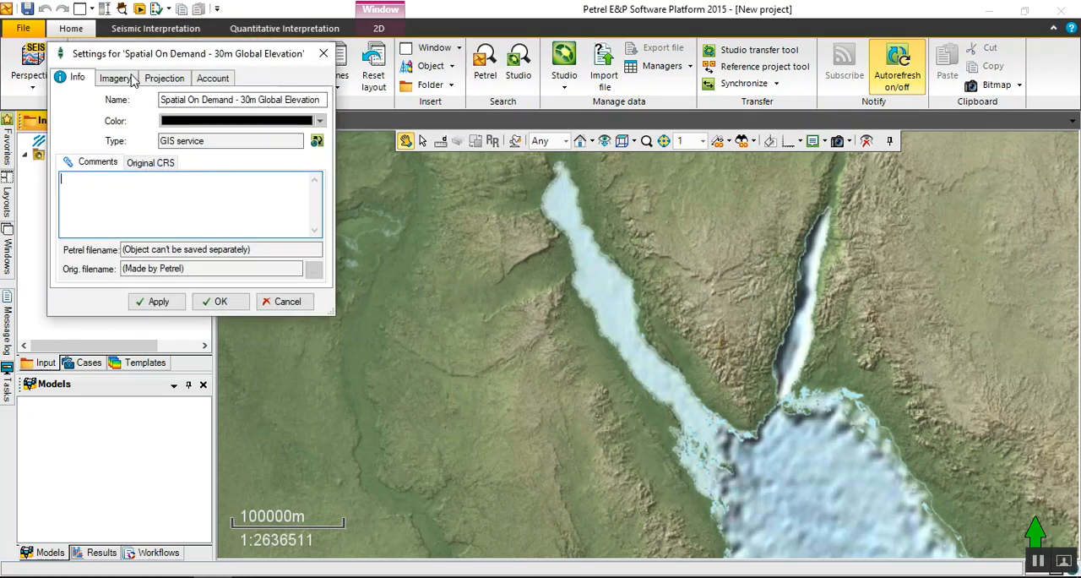
- Set the elevation service's Constant z-level to -1000 and confirm
{"action": "left_click", "coordinate": [114, 78]}
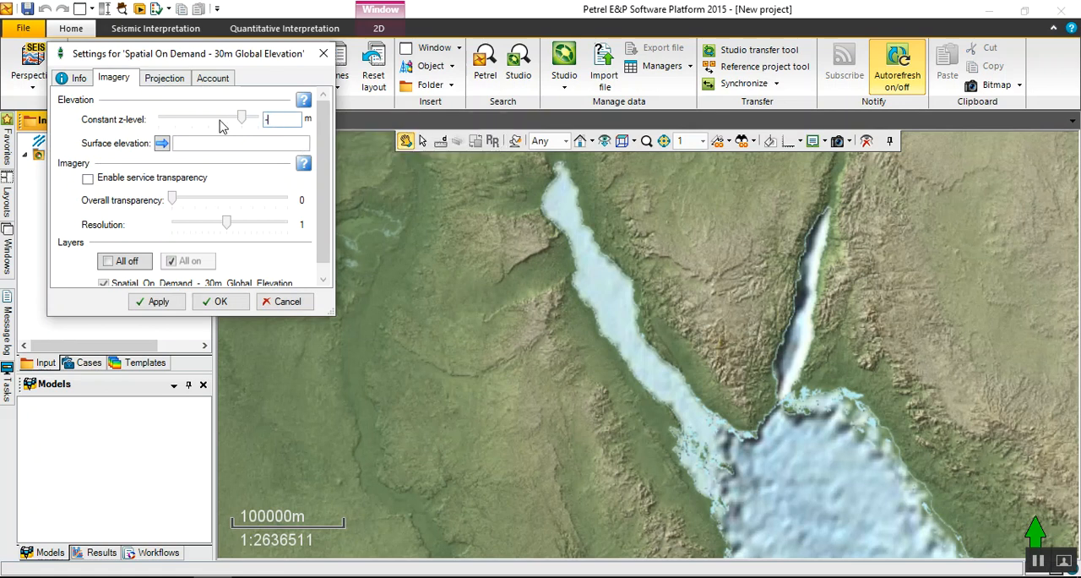
{"action": "type", "text": "-1000"}
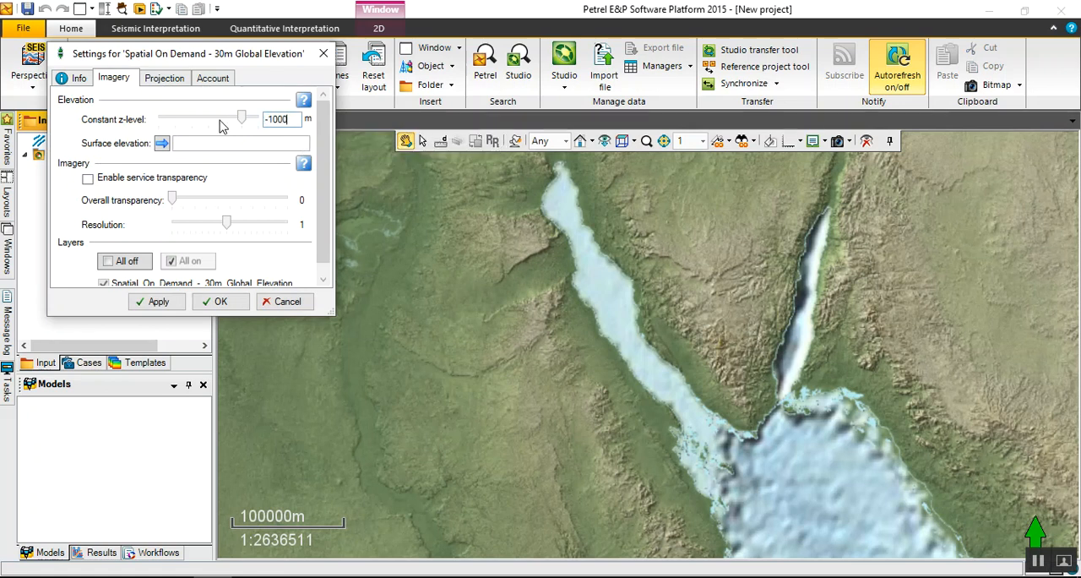
{"action": "left_click", "coordinate": [157, 301]}
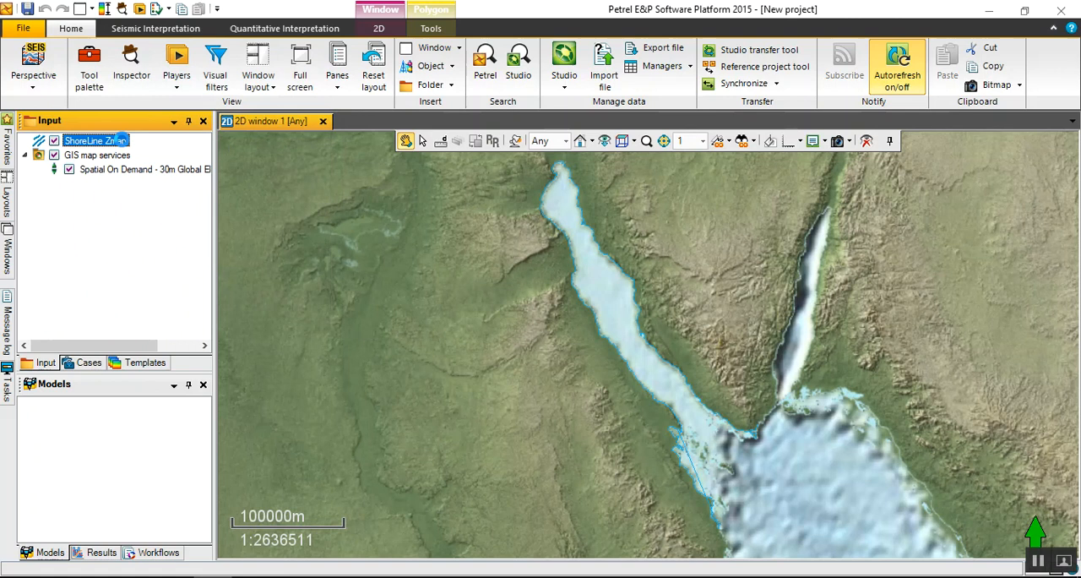
- Give the ShoreLine Zmap line style a width of 4
{"action": "double_click", "coordinate": [94, 140]}
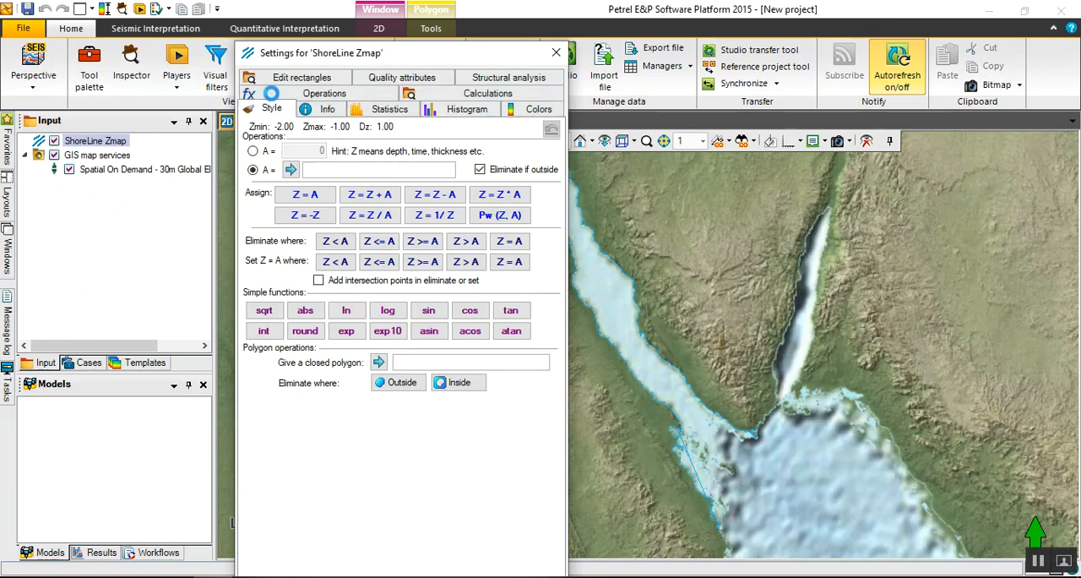
{"action": "left_click", "coordinate": [272, 108]}
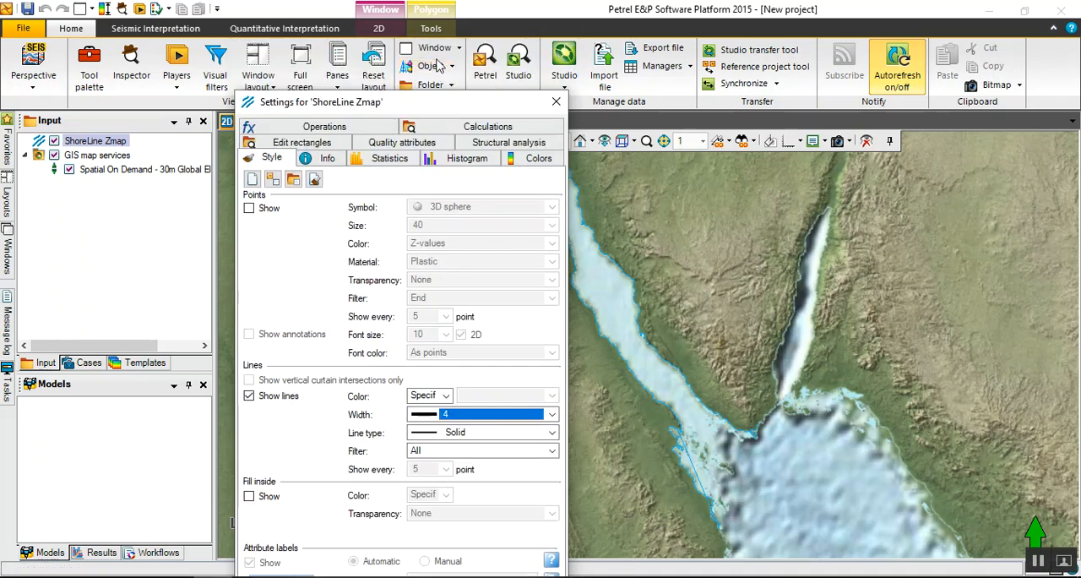
{"action": "left_click", "coordinate": [436, 554]}
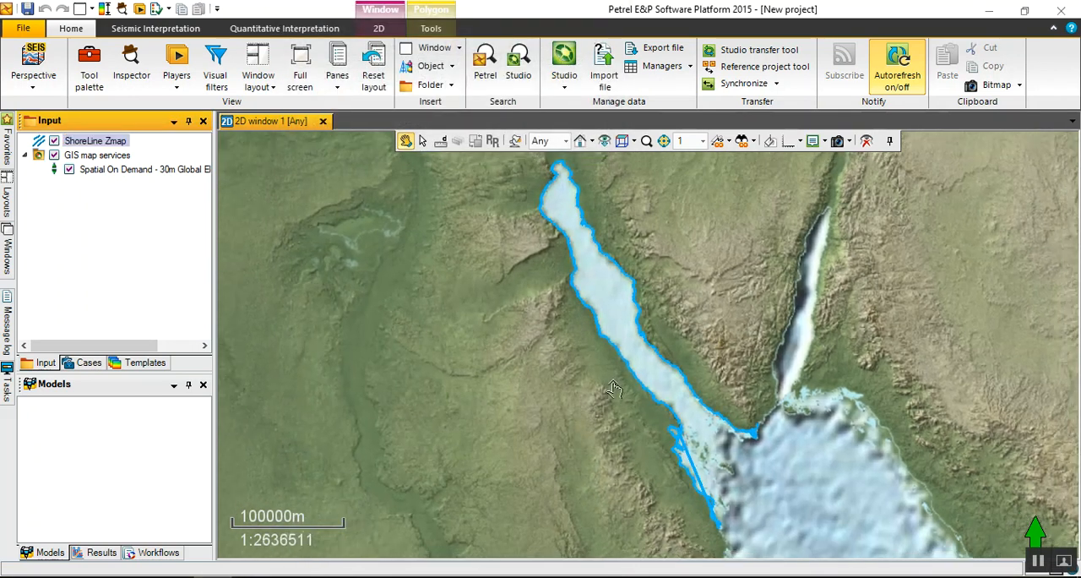
- Zoom out the 2D map to frame northern Egypt and Sinai
{"action": "scroll", "scroll_direction": "down", "scroll_amount": 3}
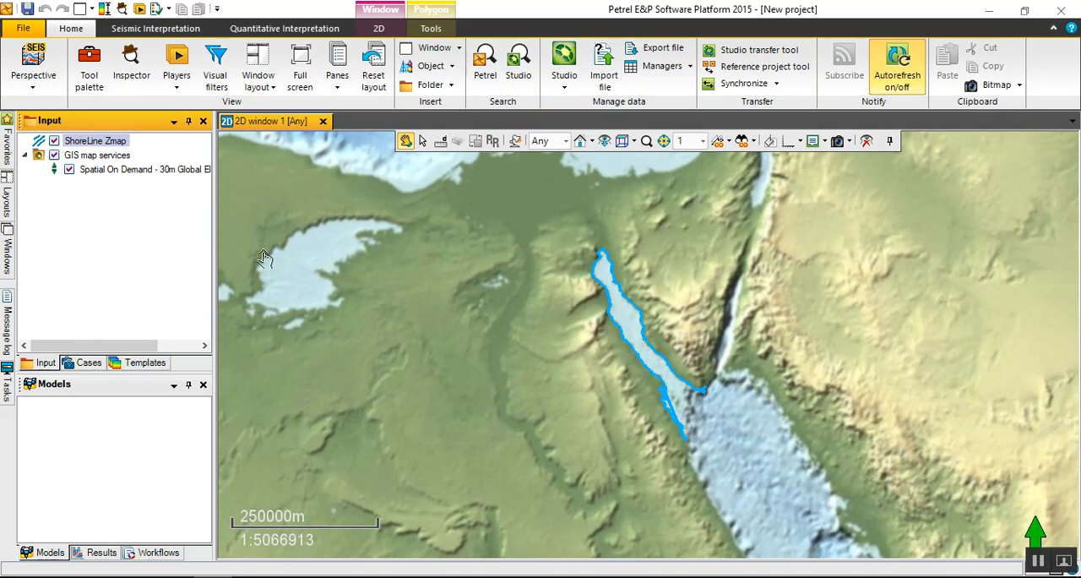
{"action": "mouse_move", "coordinate": [434, 302]}
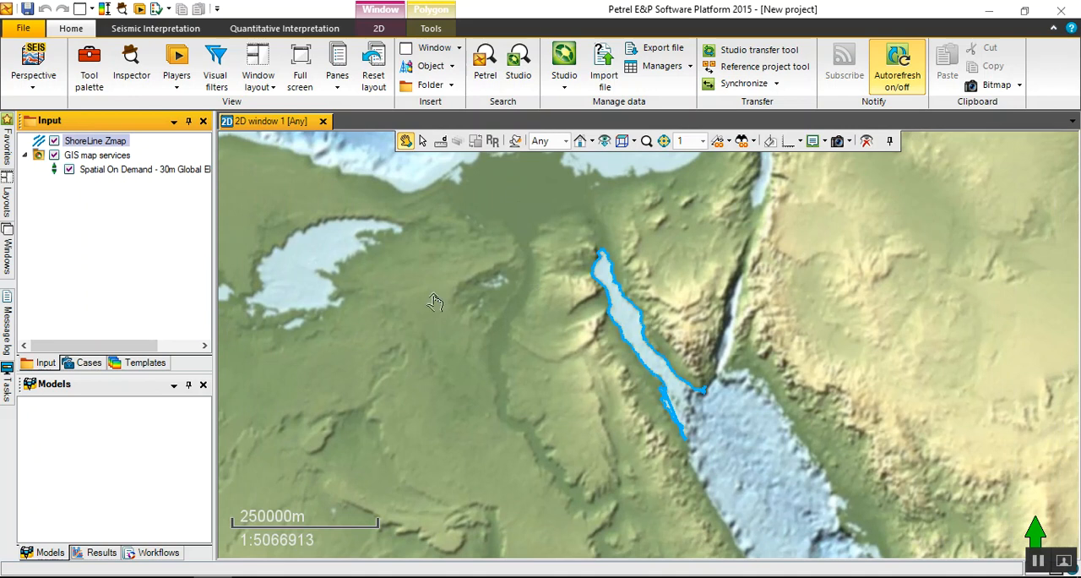
{"action": "mouse_move", "coordinate": [615, 338]}
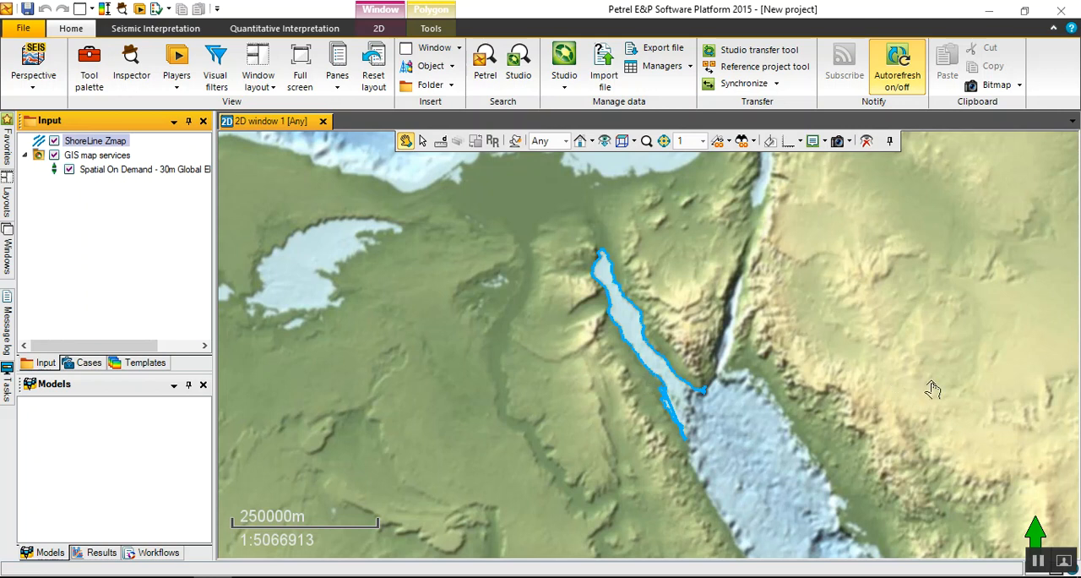
{"action": "mouse_move", "coordinate": [925, 422]}
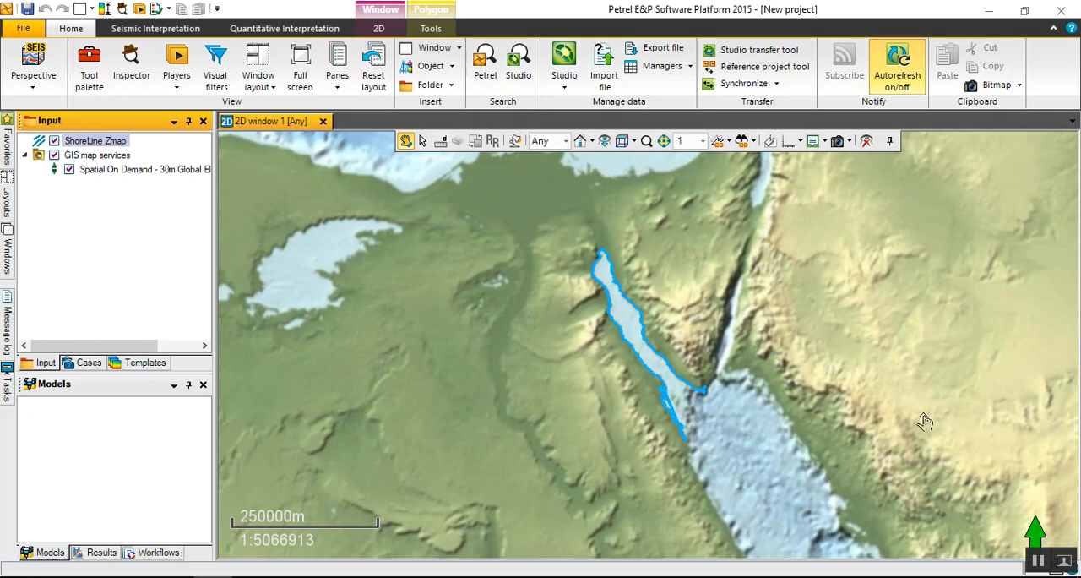
{"action": "mouse_move", "coordinate": [630, 271]}
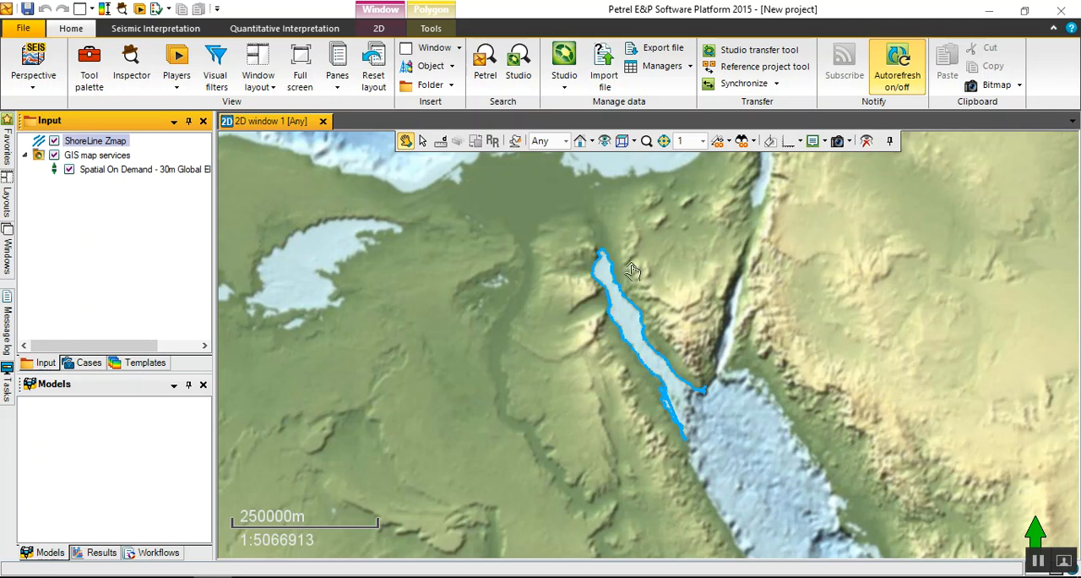
{"action": "mouse_move", "coordinate": [516, 209]}
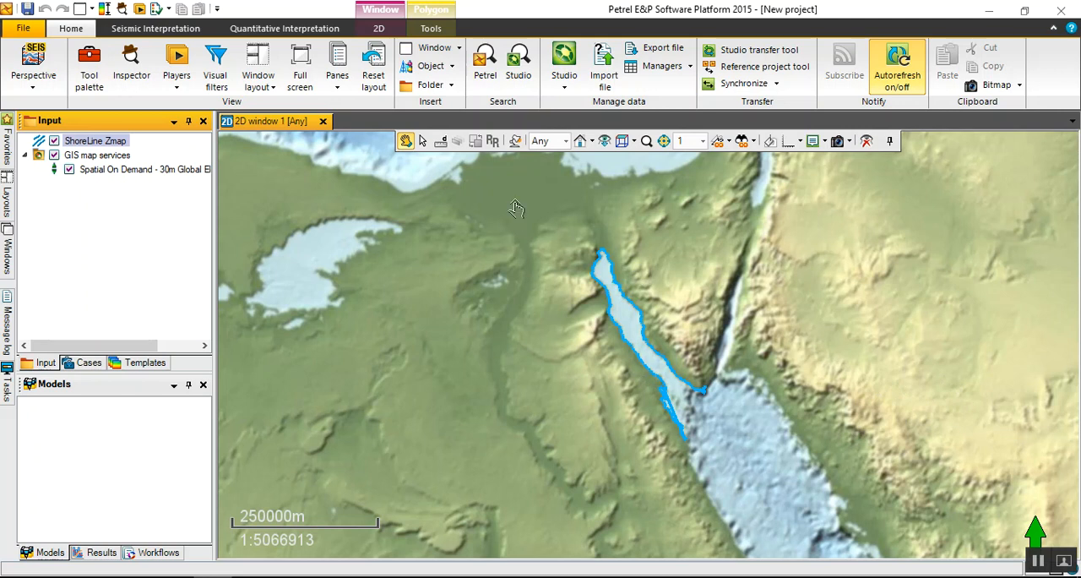
{"action": "mouse_move", "coordinate": [521, 192]}
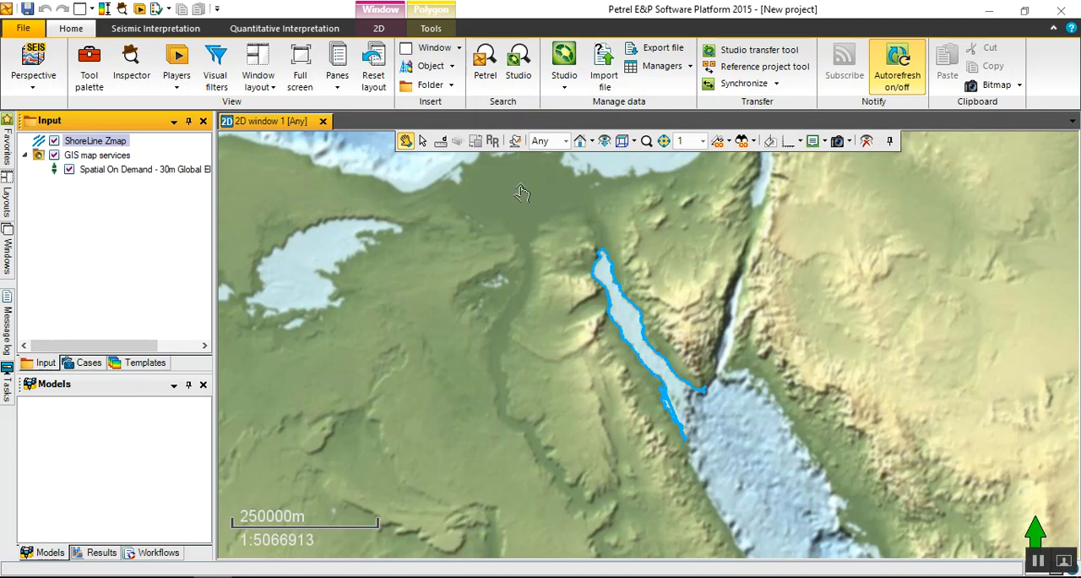
{"action": "mouse_move", "coordinate": [490, 203]}
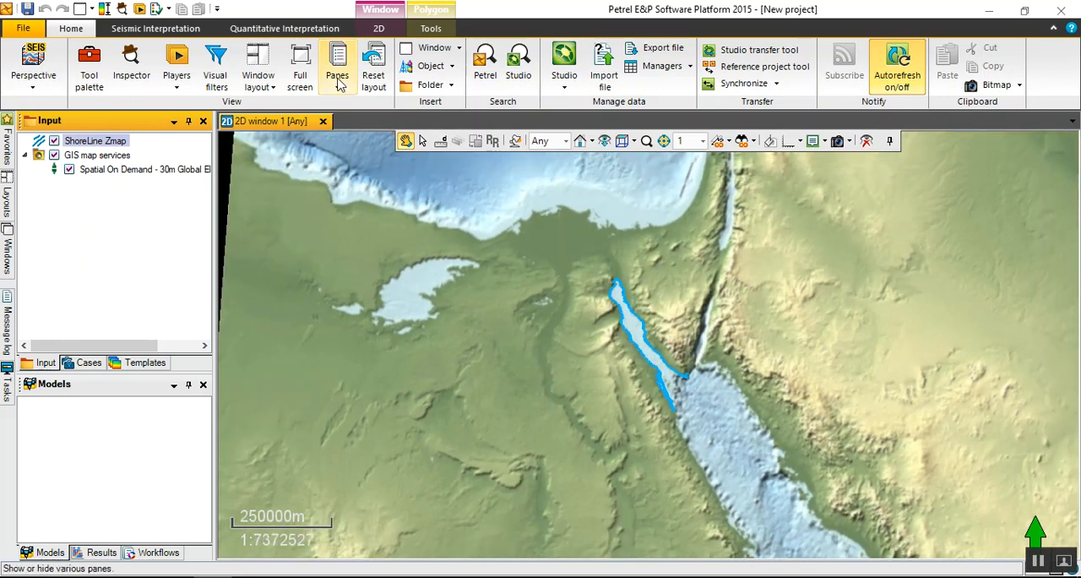
- Add Bing Maps Hybrid Imagery as a new map service via Object > New map service
{"action": "left_click", "coordinate": [431, 66]}
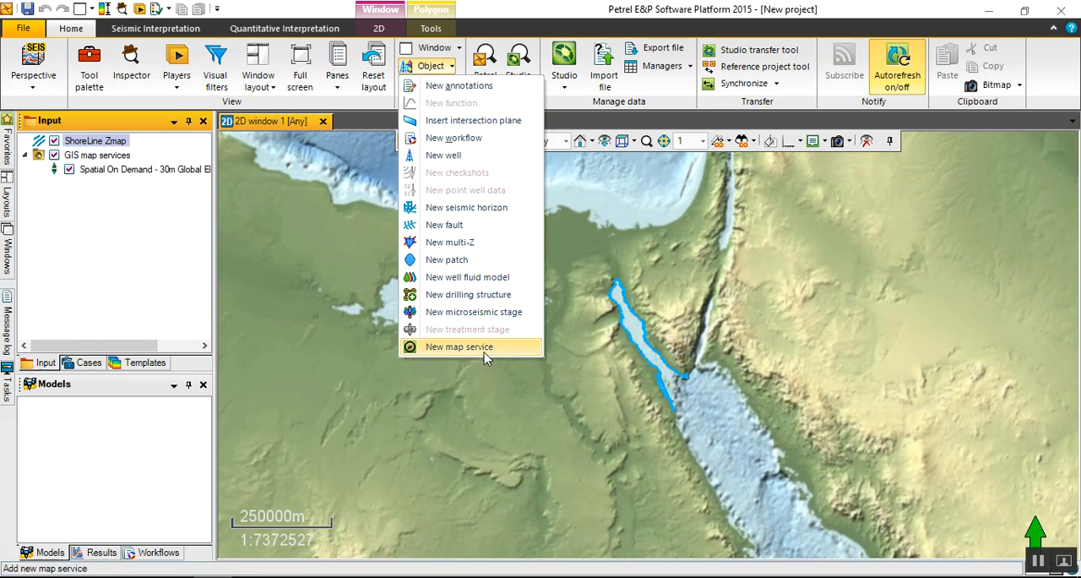
{"action": "left_click", "coordinate": [456, 347]}
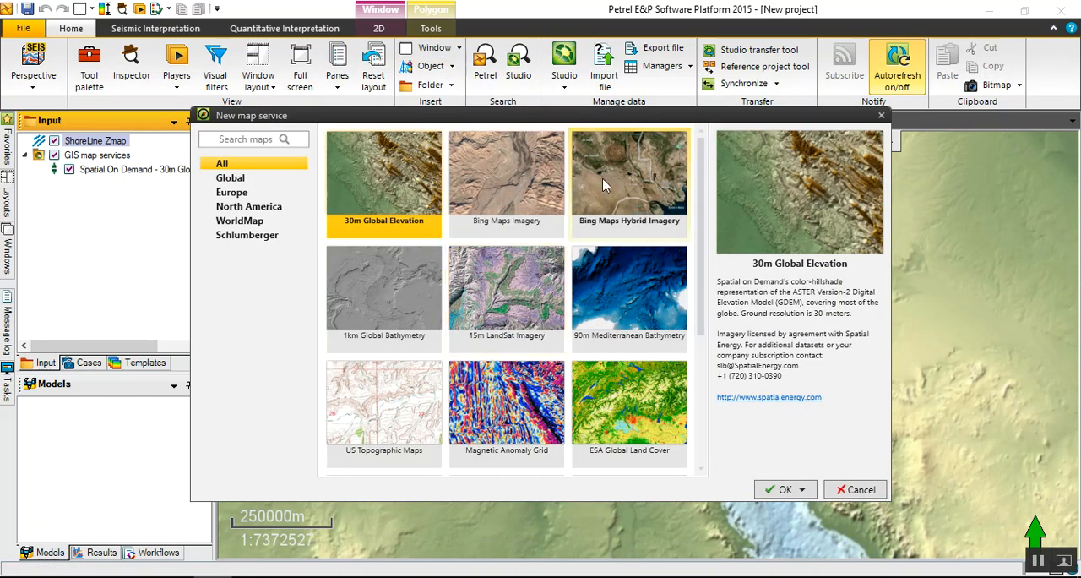
{"action": "left_click", "coordinate": [629, 177]}
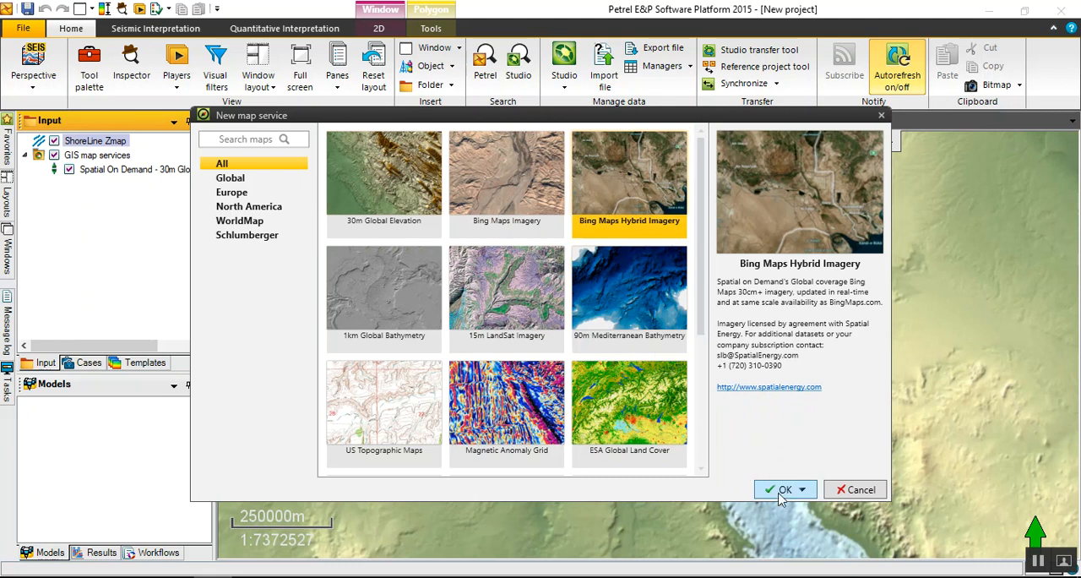
{"action": "mouse_move", "coordinate": [790, 497]}
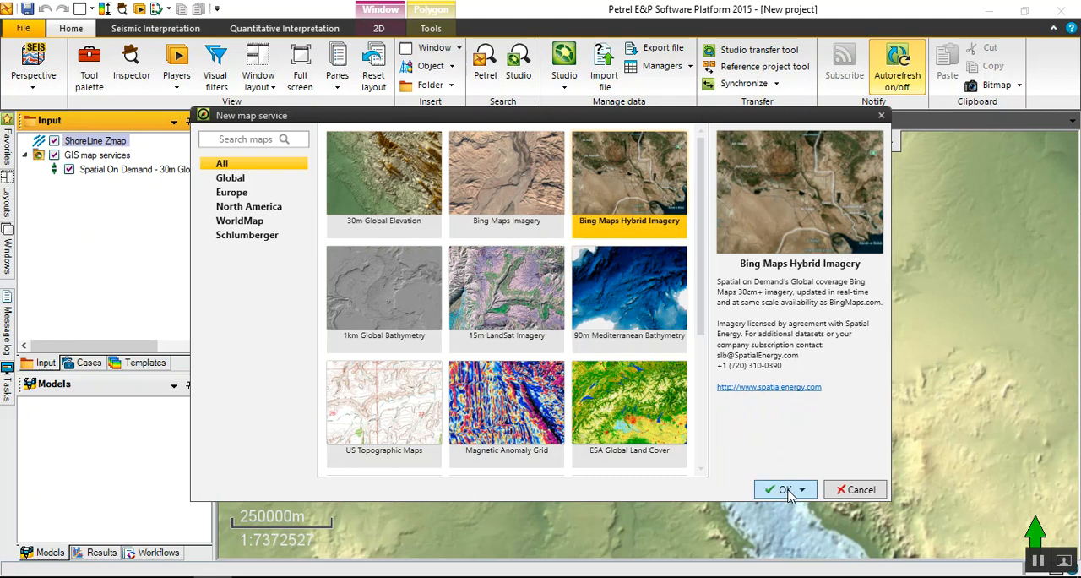
{"action": "left_click", "coordinate": [779, 489]}
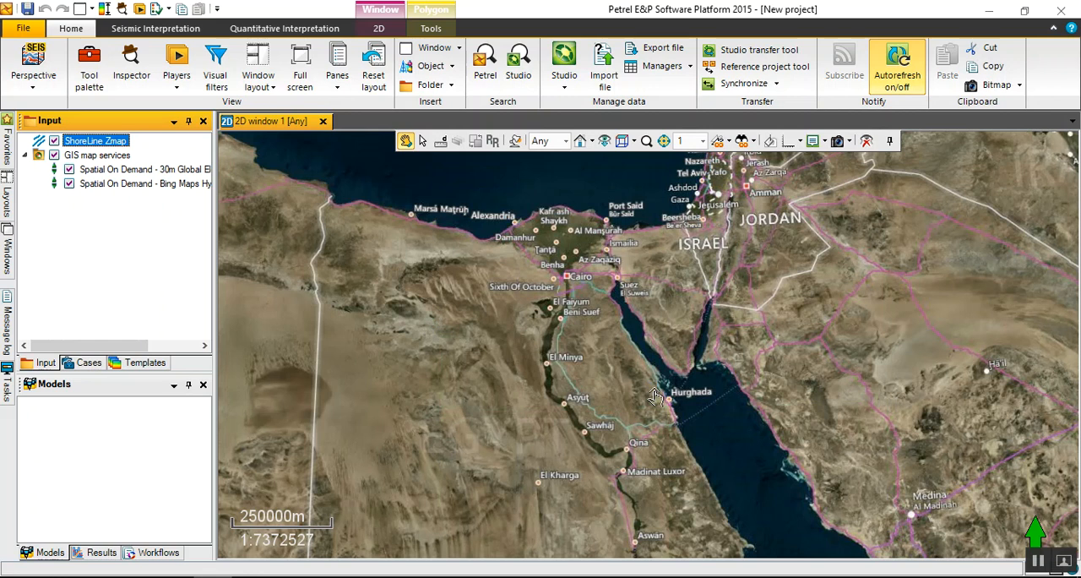
{"action": "mouse_move", "coordinate": [667, 374]}
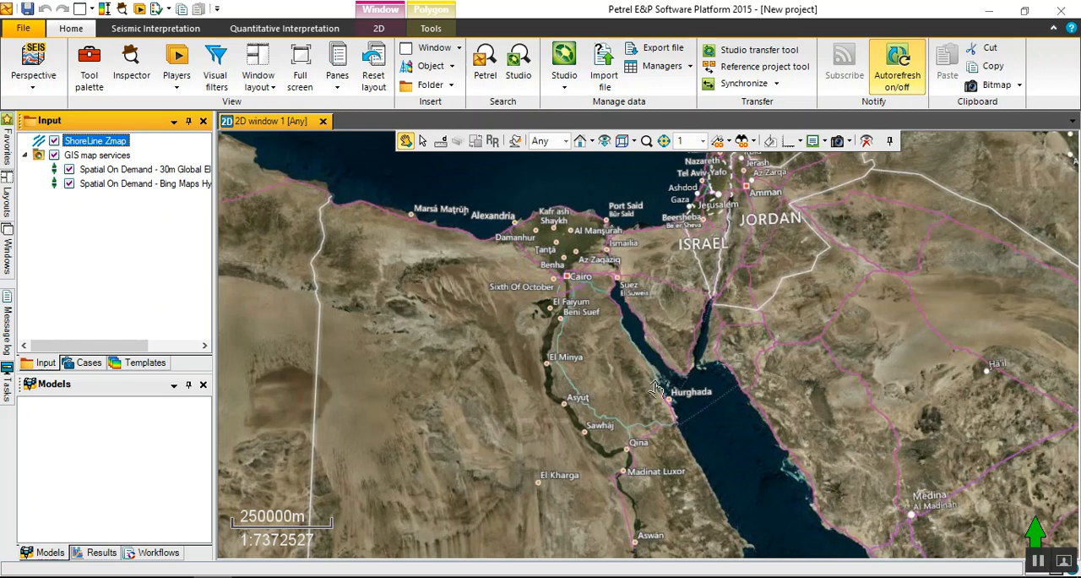
{"action": "mouse_move", "coordinate": [653, 372]}
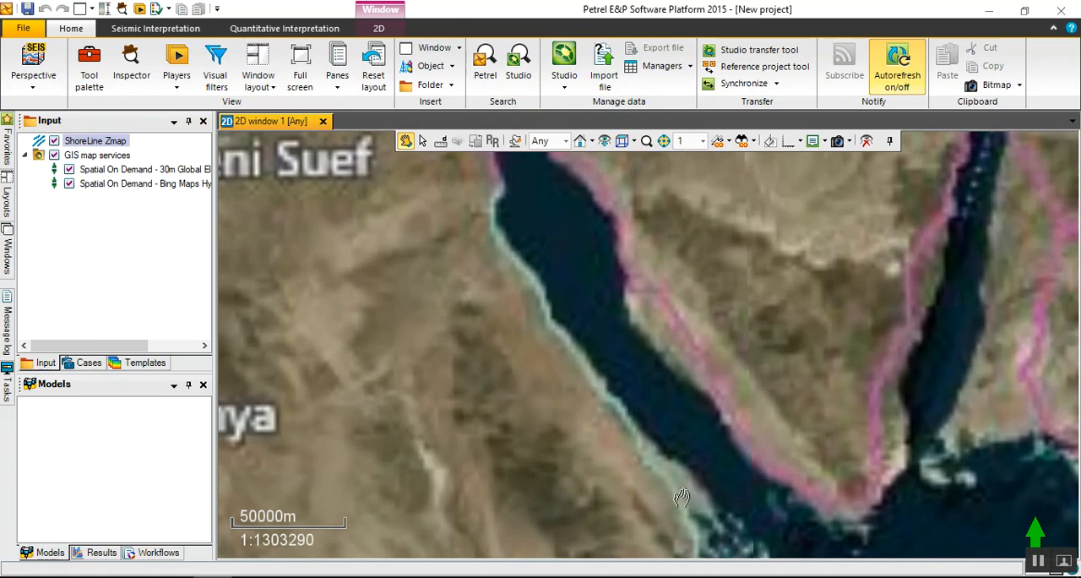
- Pan the 2D map along the Gulf of Suez coast toward Hurghada
{"action": "left_click_drag", "start_coordinate": [682, 496], "coordinate": [612, 290]}
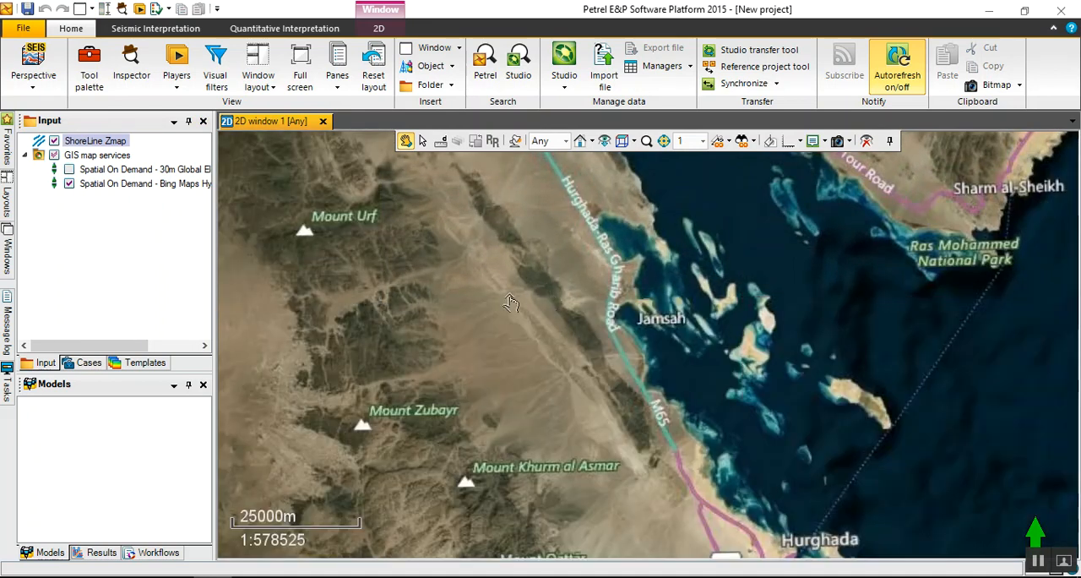
{"action": "mouse_move", "coordinate": [574, 271]}
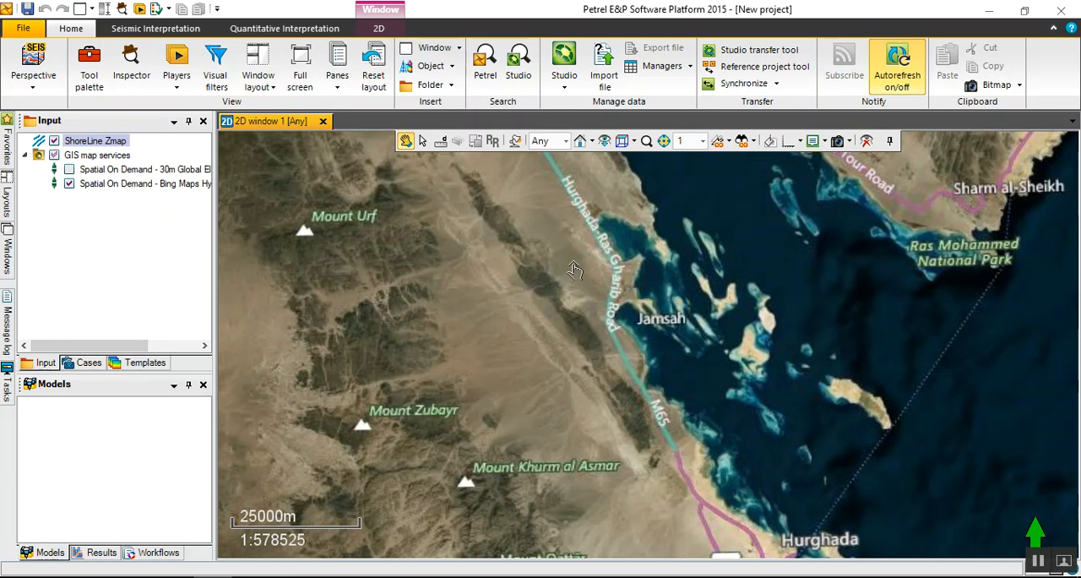
{"action": "mouse_move", "coordinate": [549, 354]}
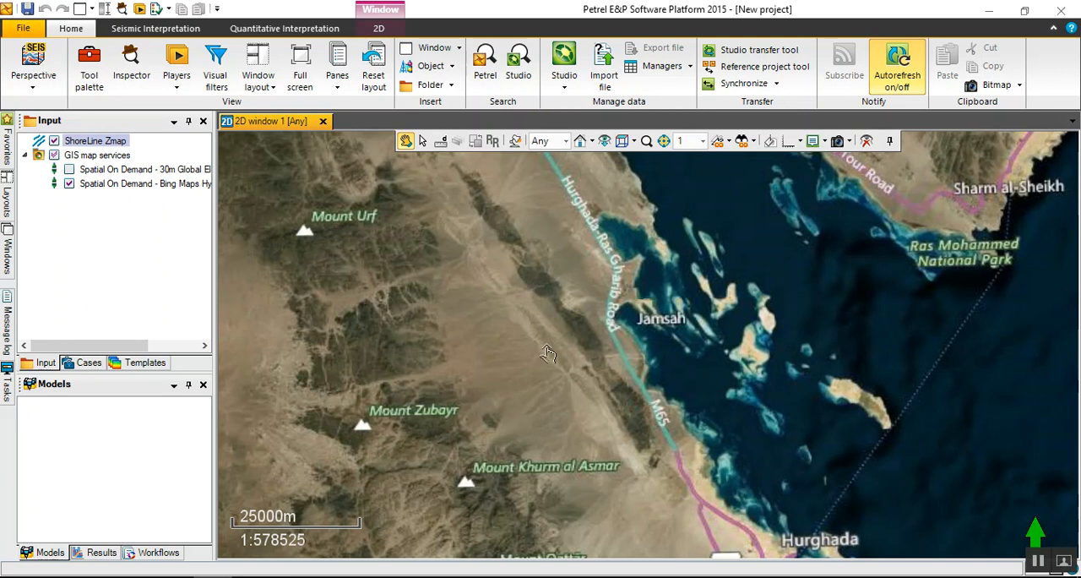